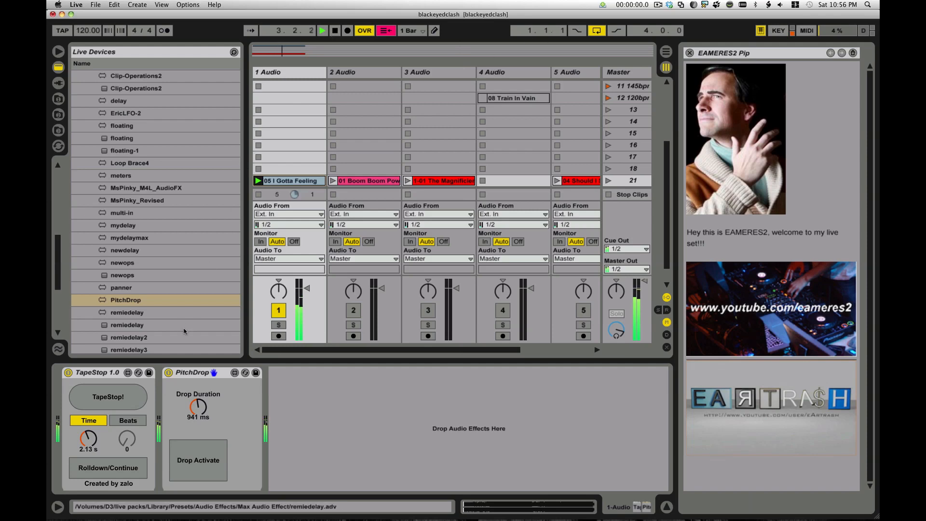
# Engage the pitch drop with the drop duration set to 1.37 s
pyautogui.click(198, 460)
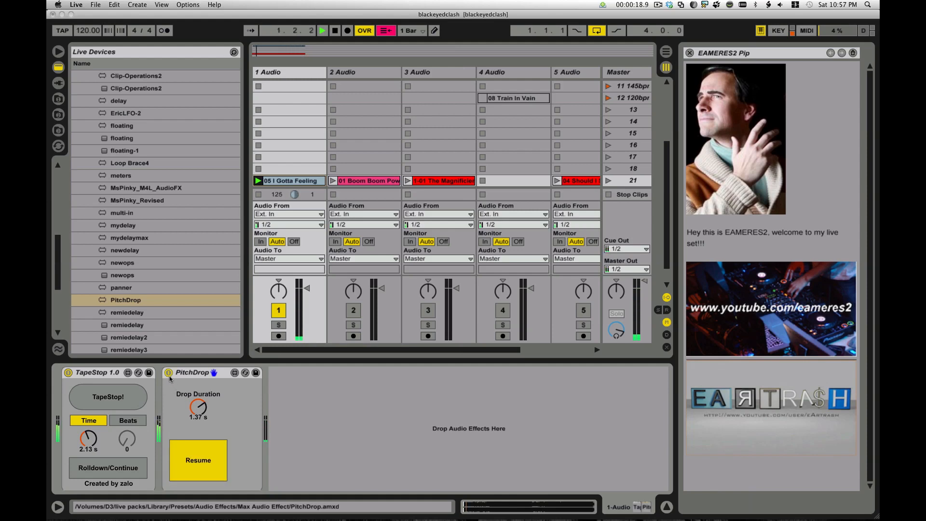
# Resume normal playback from the pitch drop, then engage TapeStop at 2.13 s
pyautogui.click(198, 460)
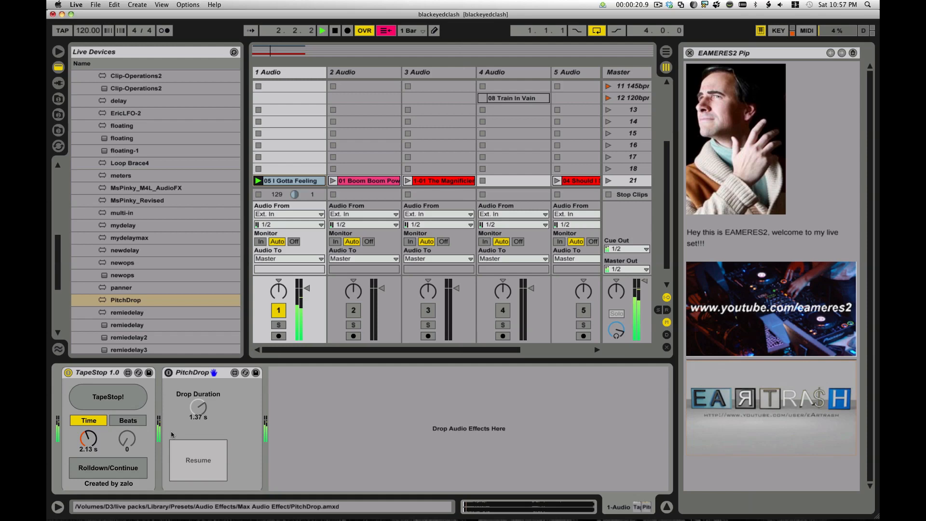
pyautogui.click(107, 396)
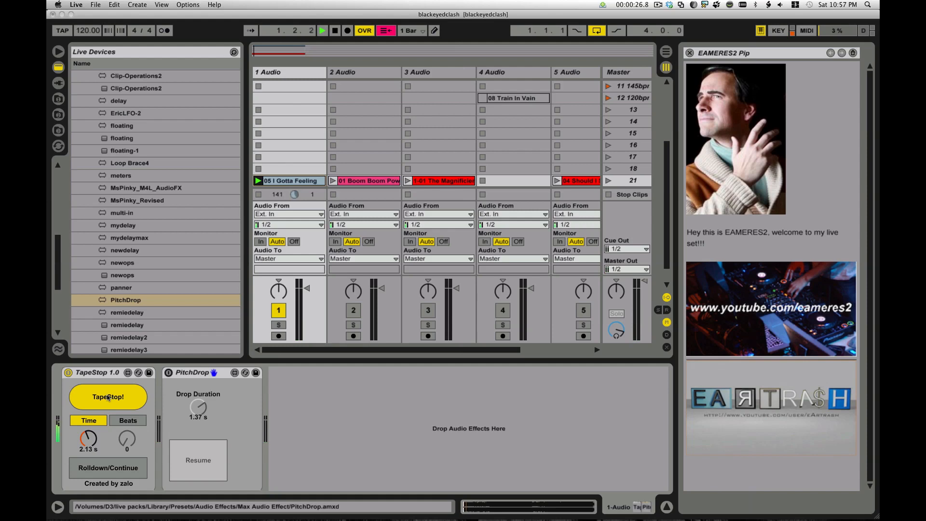
# Switch TapeStop from rolldown to Full-Stop mode and trigger then release the tape stop
pyautogui.click(107, 396)
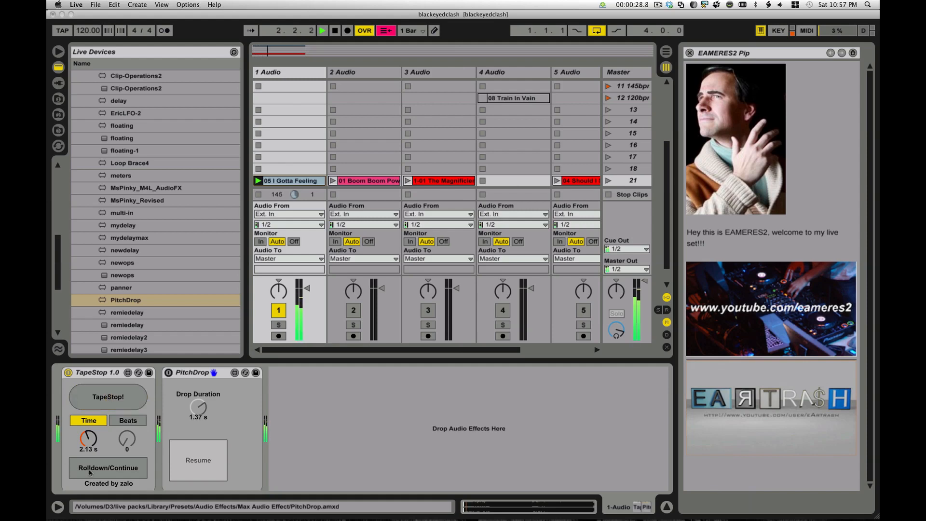
pyautogui.click(107, 467)
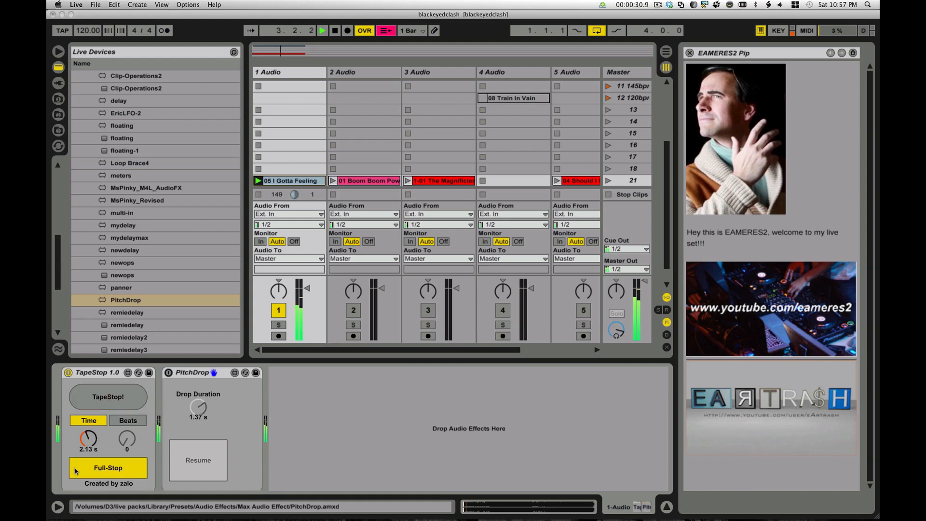
pyautogui.click(107, 397)
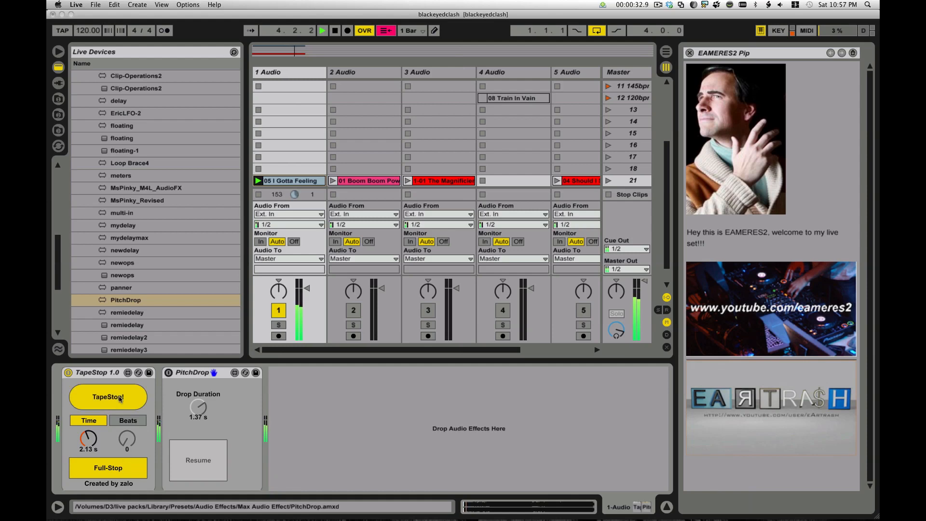
pyautogui.click(108, 396)
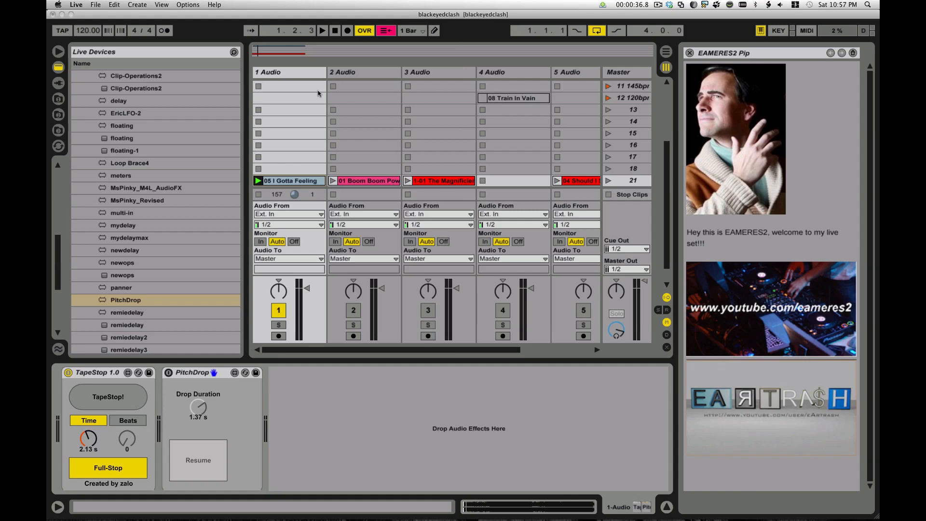
pyautogui.moveTo(152, 400)
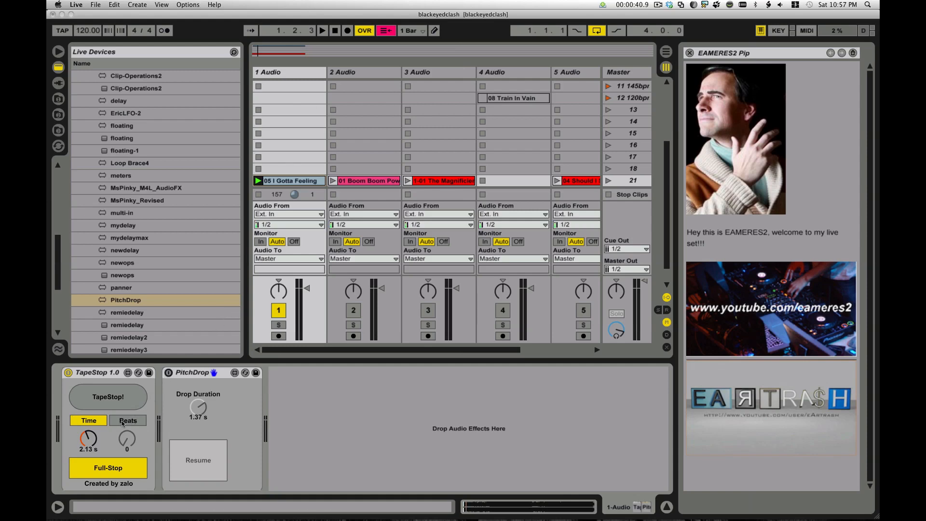
# Time the TapeStop slowdown as 4 beats in rolldown/continue mode, then trigger and release it
pyautogui.click(127, 419)
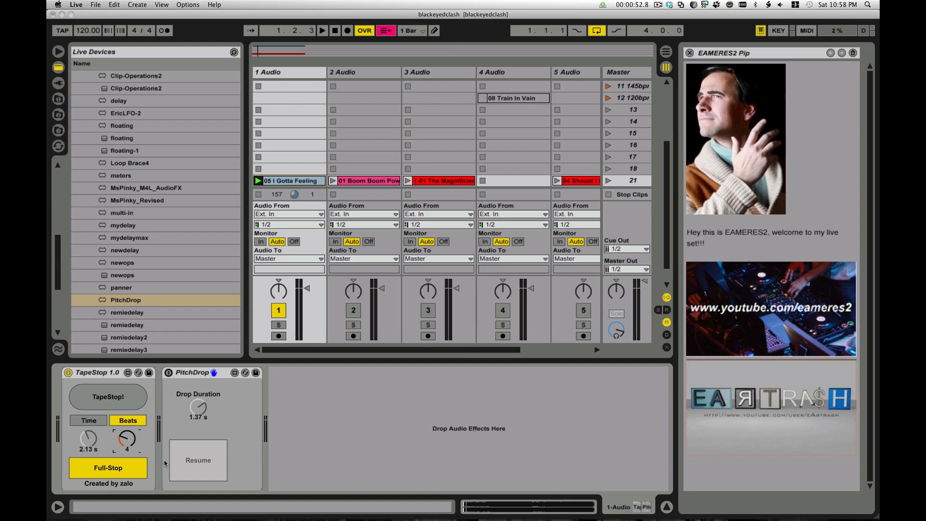
pyautogui.click(108, 467)
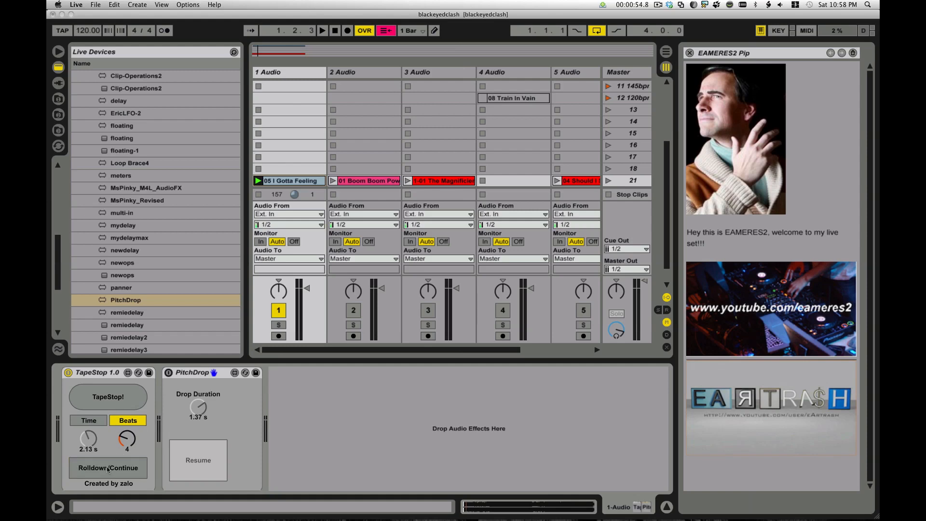
pyautogui.click(322, 30)
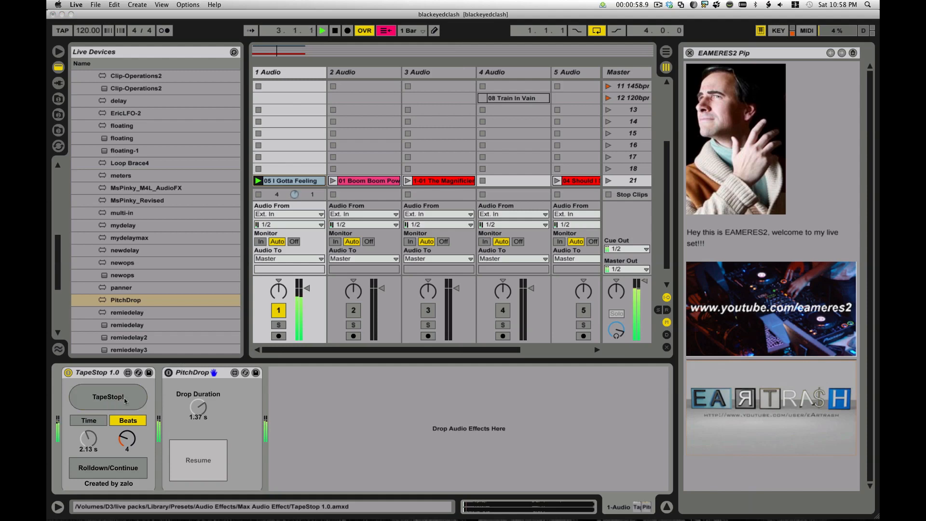
pyautogui.click(107, 396)
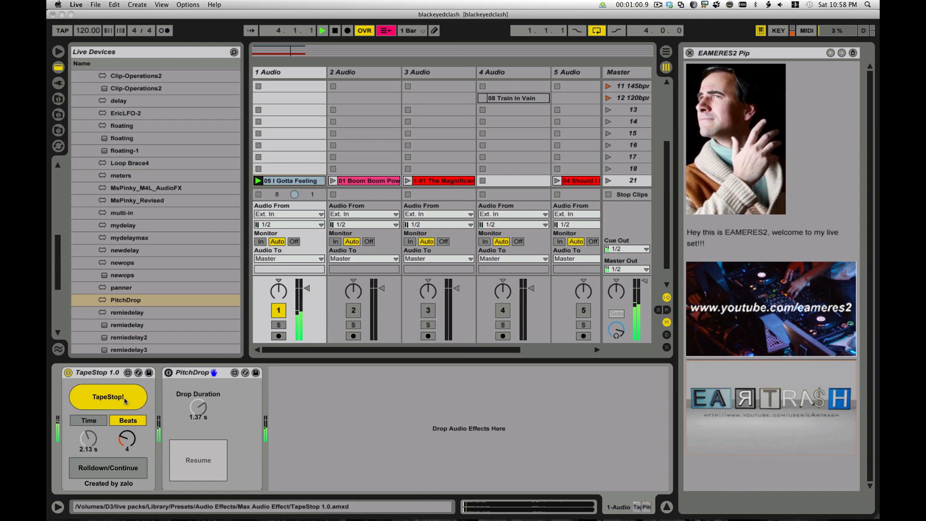
pyautogui.click(107, 397)
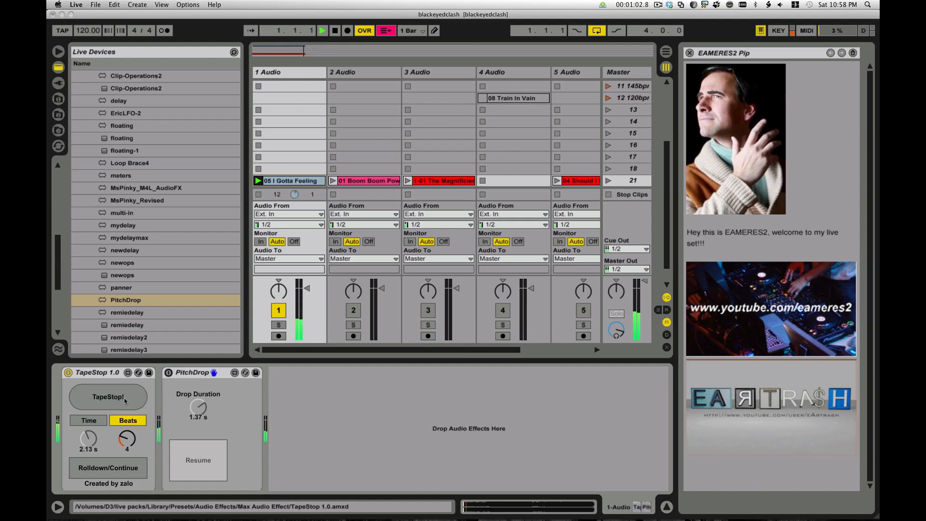
pyautogui.click(322, 30)
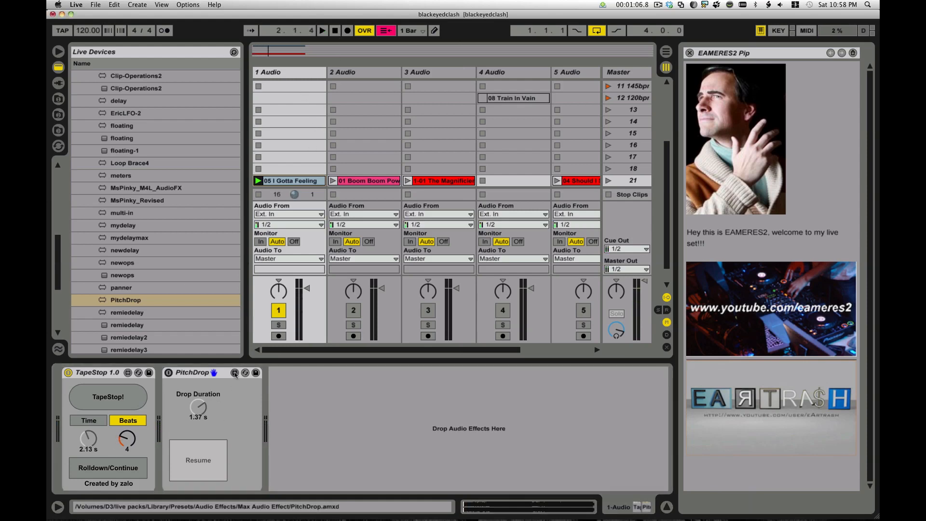
# Open PitchDrop and TapeStop for editing in Max and bring the PitchDrop.amxd window to the front
pyautogui.click(234, 372)
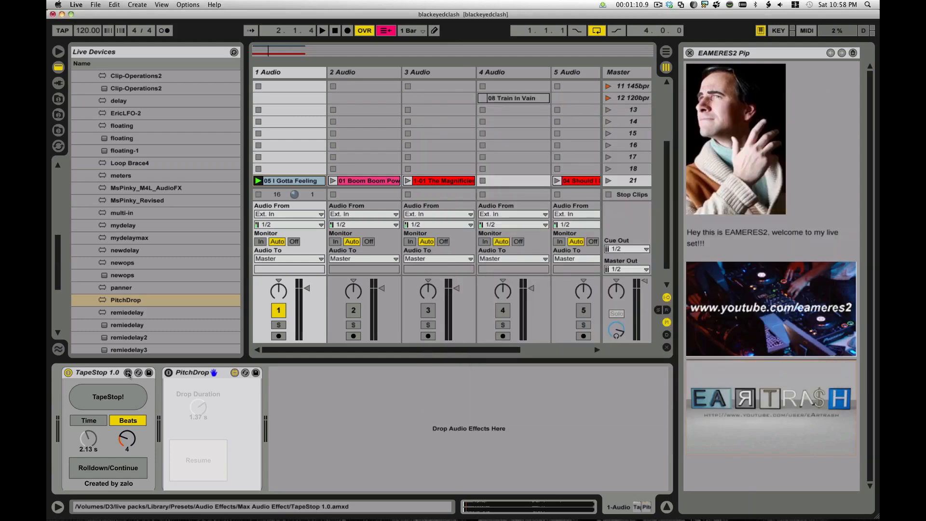
pyautogui.click(128, 372)
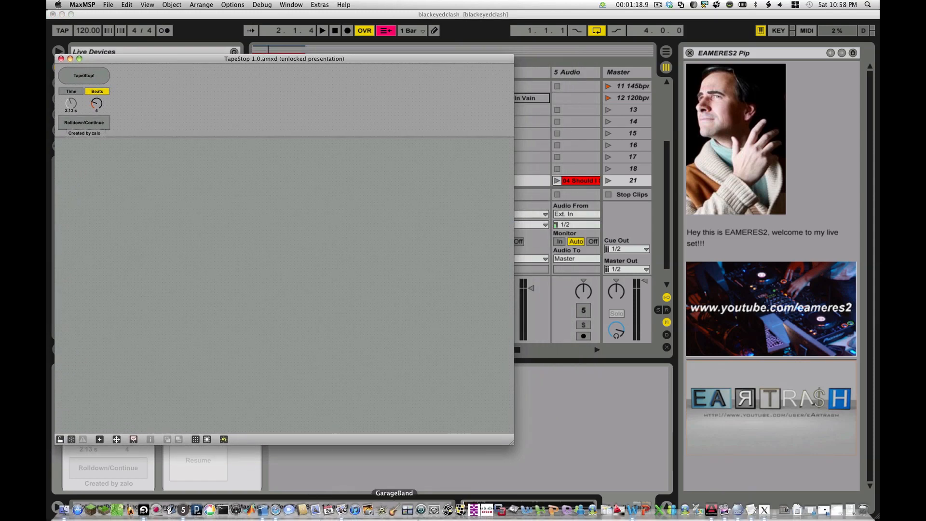
pyautogui.moveTo(847, 513)
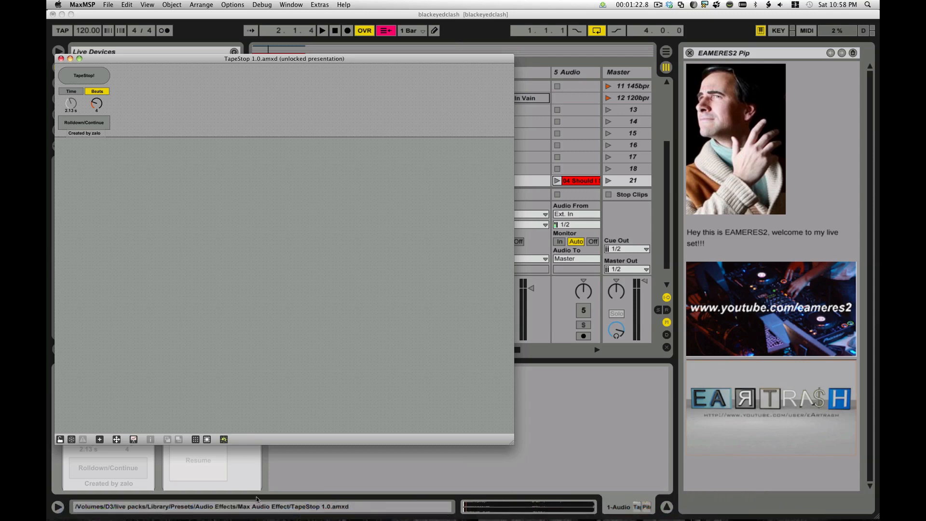
pyautogui.moveTo(207, 259)
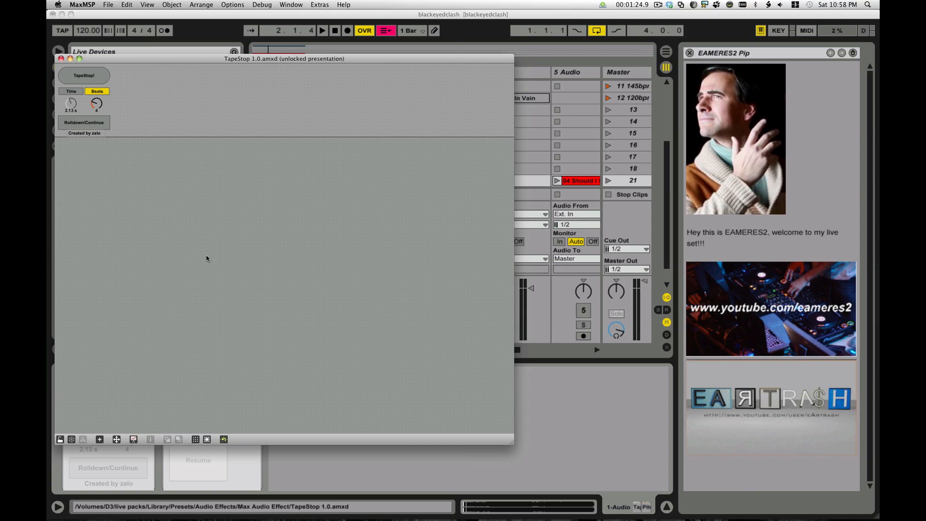
pyautogui.click(291, 4)
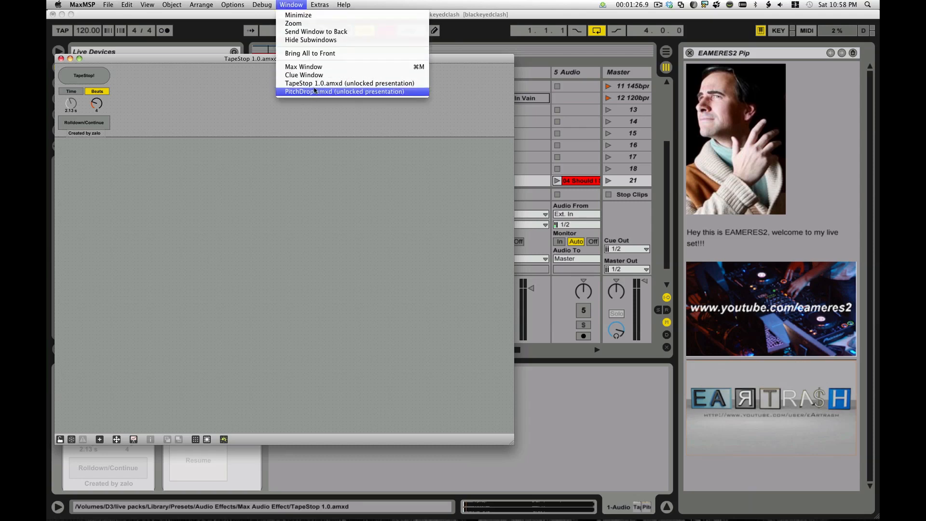
pyautogui.click(344, 91)
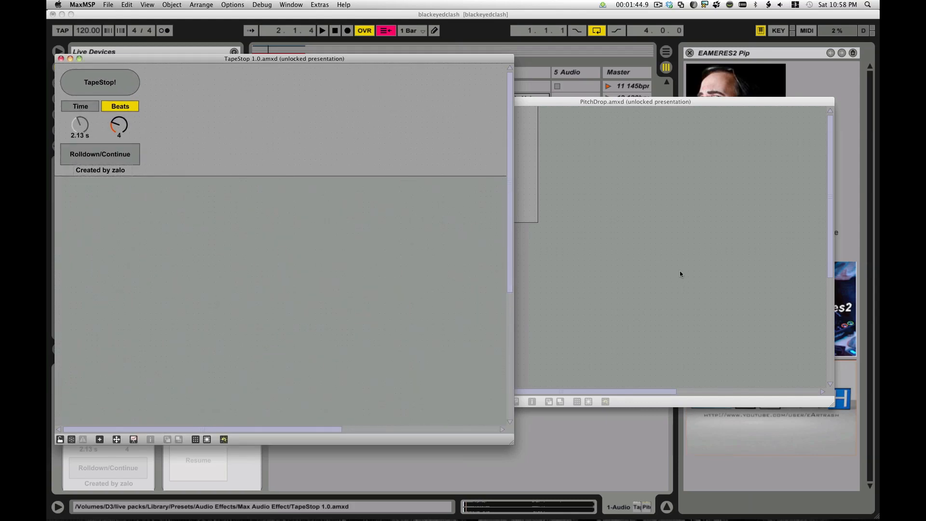
pyautogui.click(514, 401)
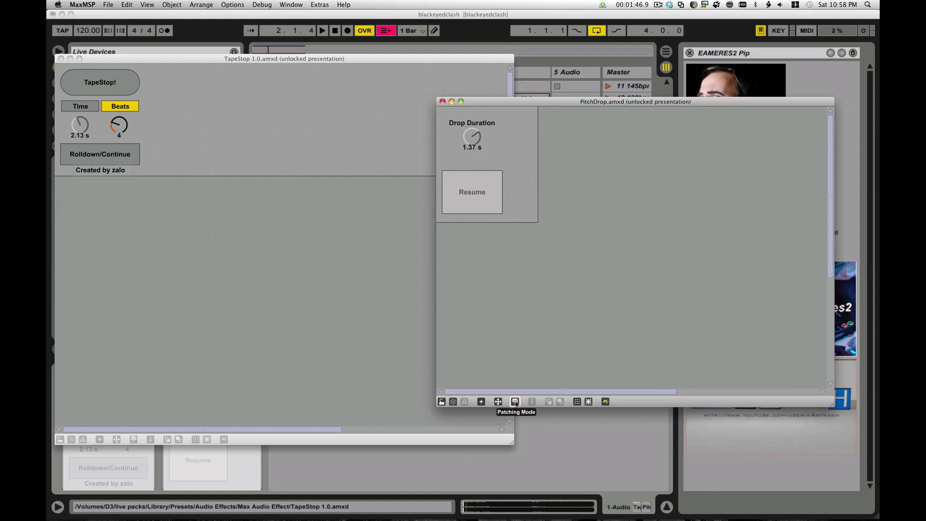
pyautogui.click(514, 402)
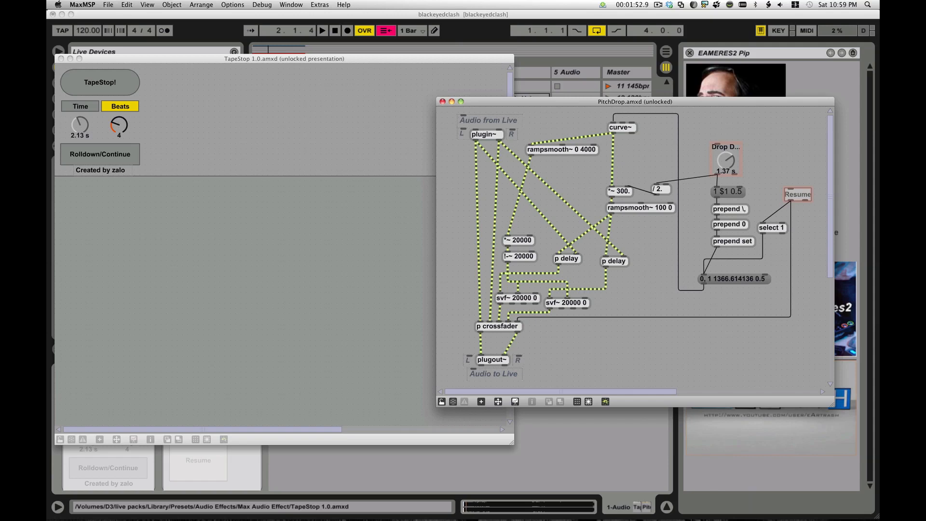
pyautogui.moveTo(309, 324)
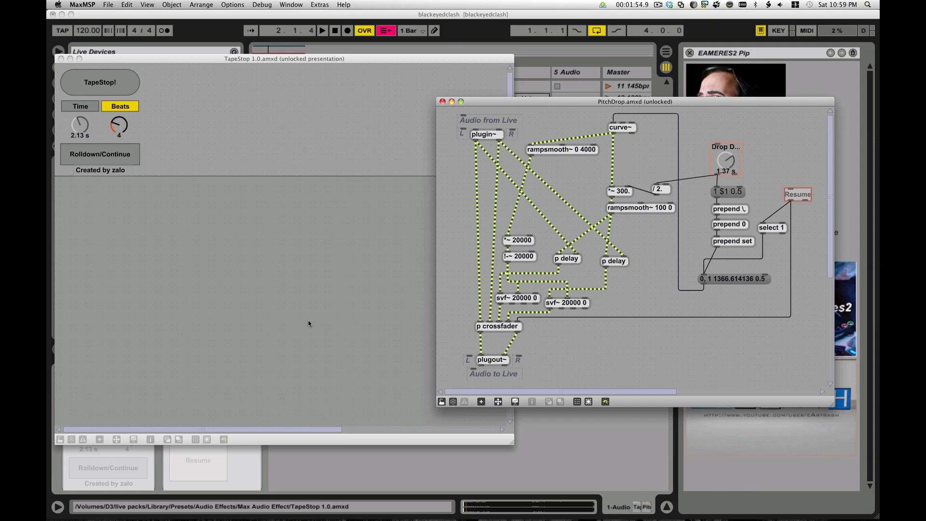
pyautogui.click(133, 438)
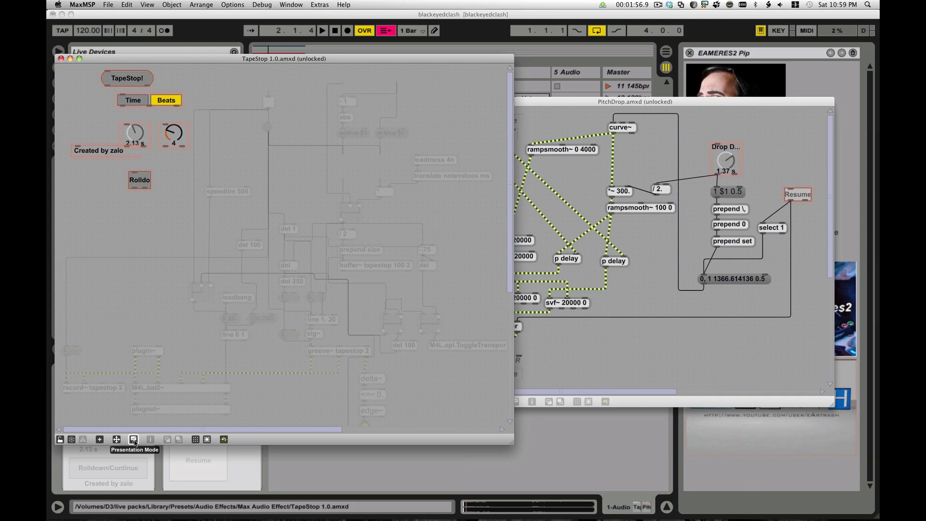
pyautogui.click(133, 439)
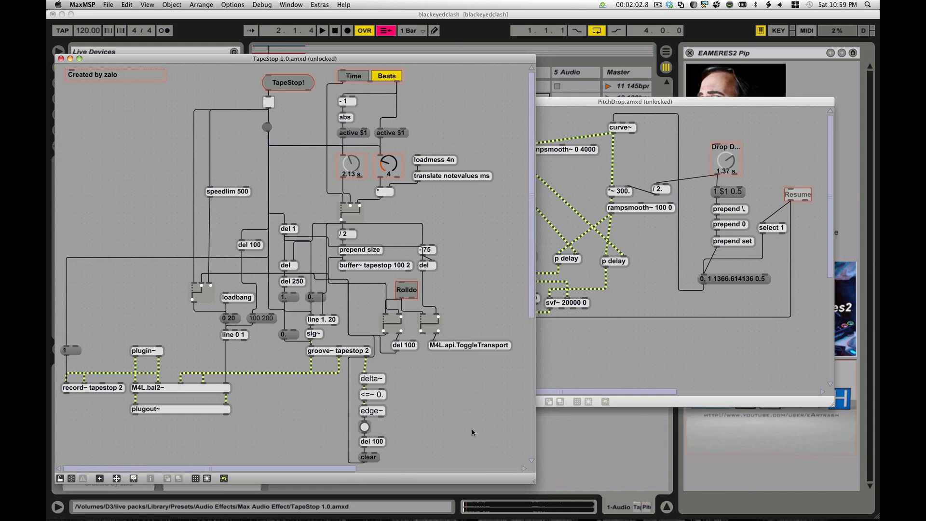
pyautogui.moveTo(260, 300)
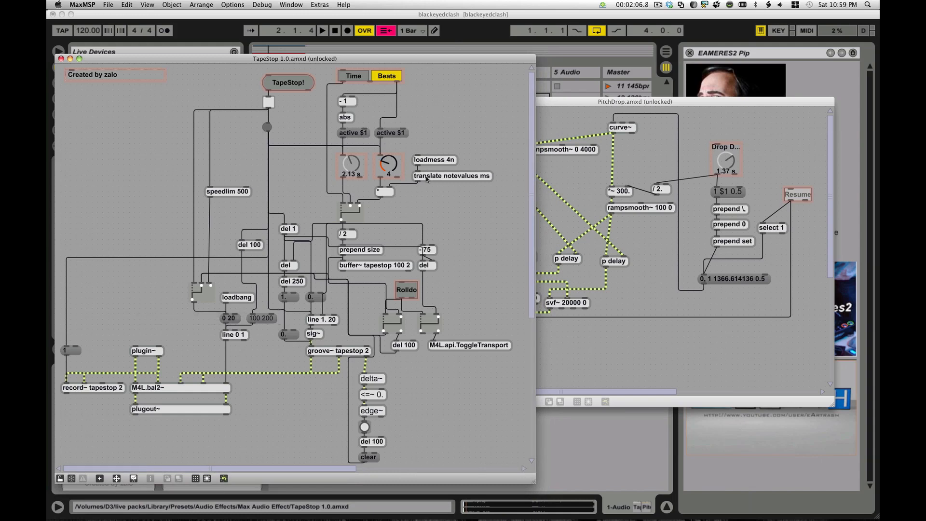
pyautogui.moveTo(494, 126)
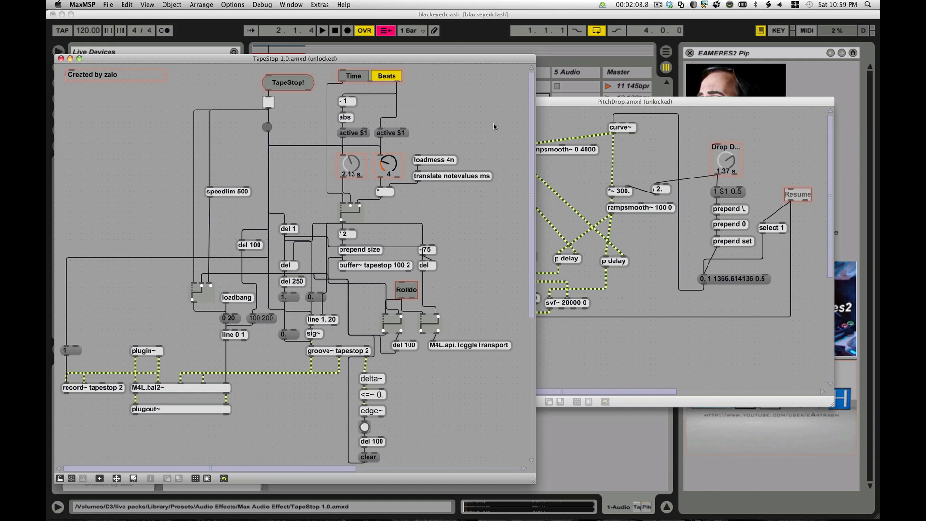
pyautogui.moveTo(413, 112)
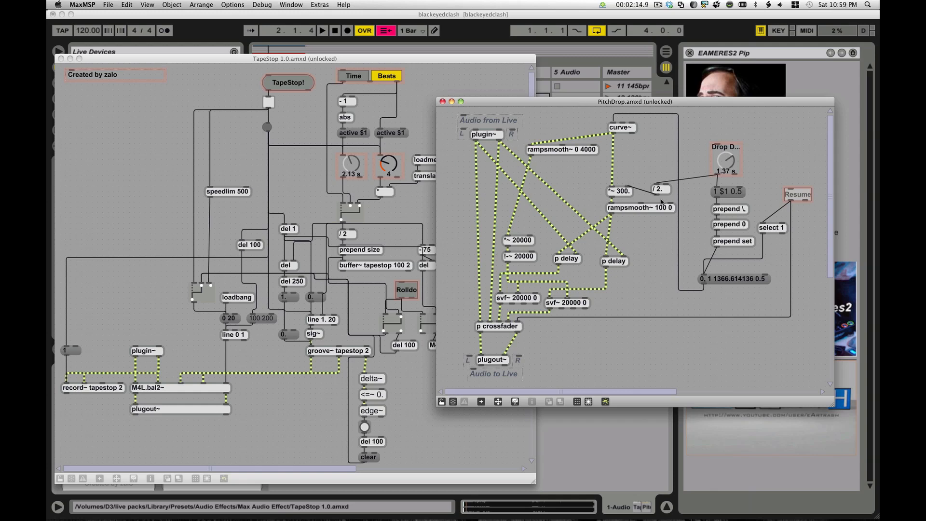
pyautogui.moveTo(123, 364)
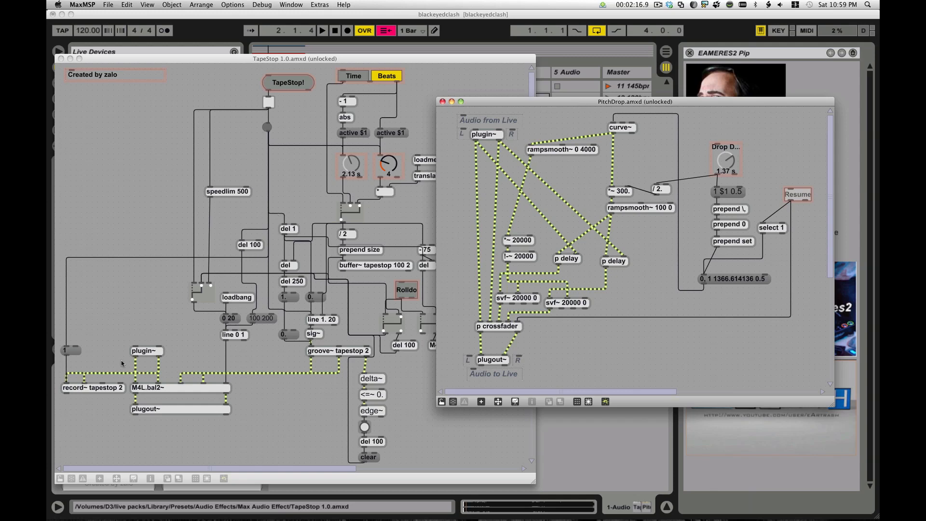
pyautogui.moveTo(619, 221)
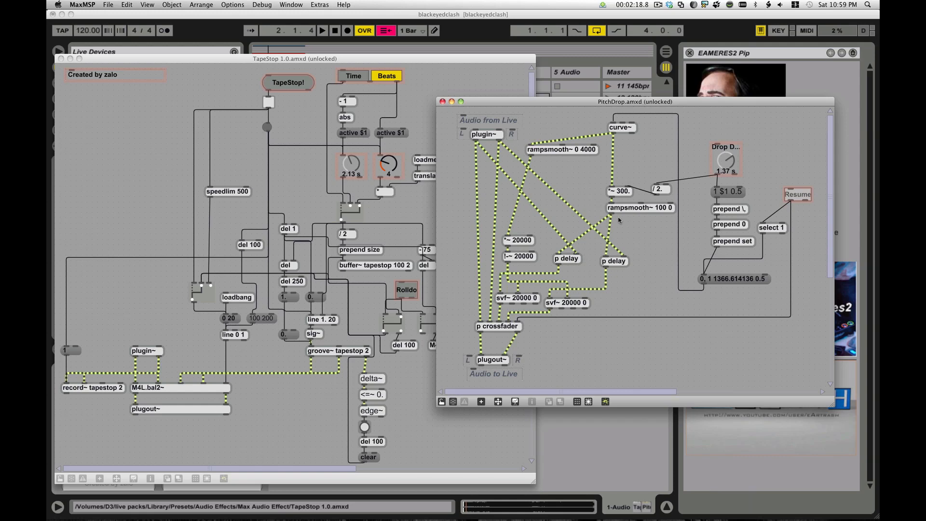
pyautogui.moveTo(579, 196)
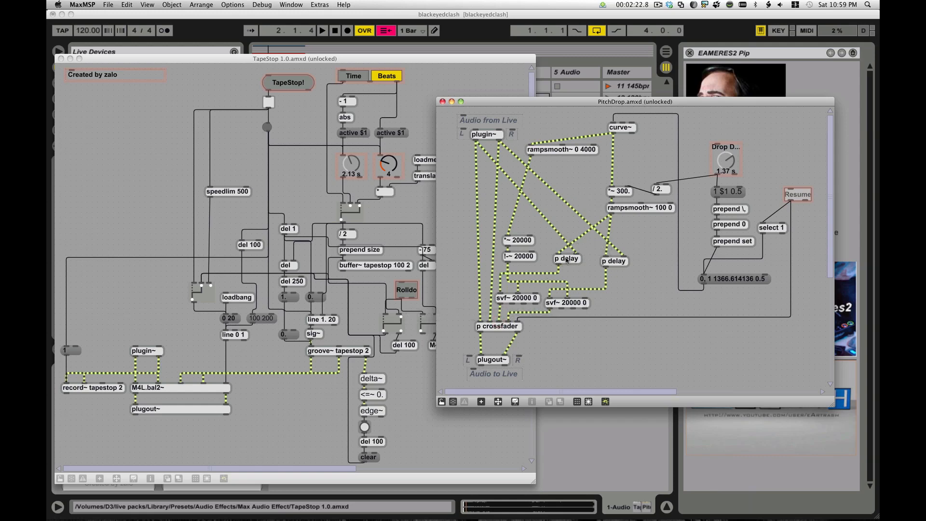
# Open PitchDrop's [p delay] subpatcher and dismiss the automatic sleep warning
pyautogui.click(565, 259)
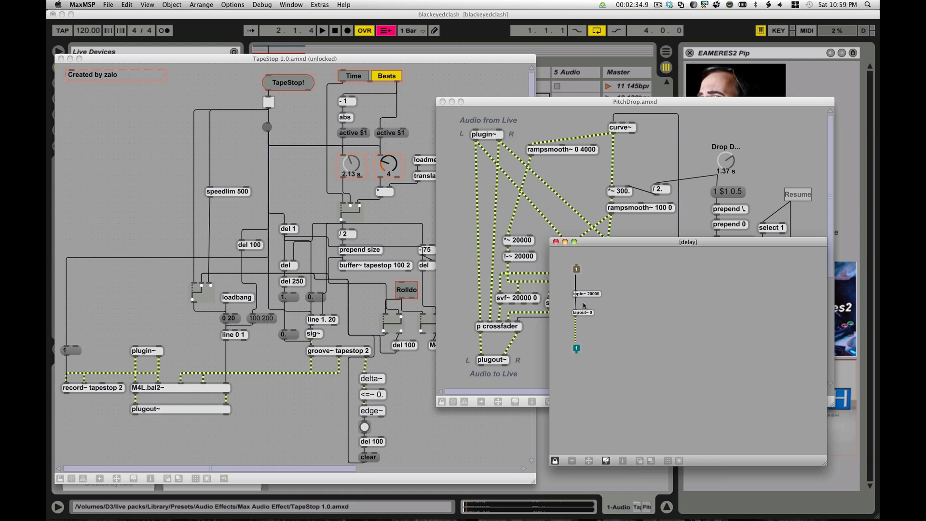
pyautogui.moveTo(590, 324)
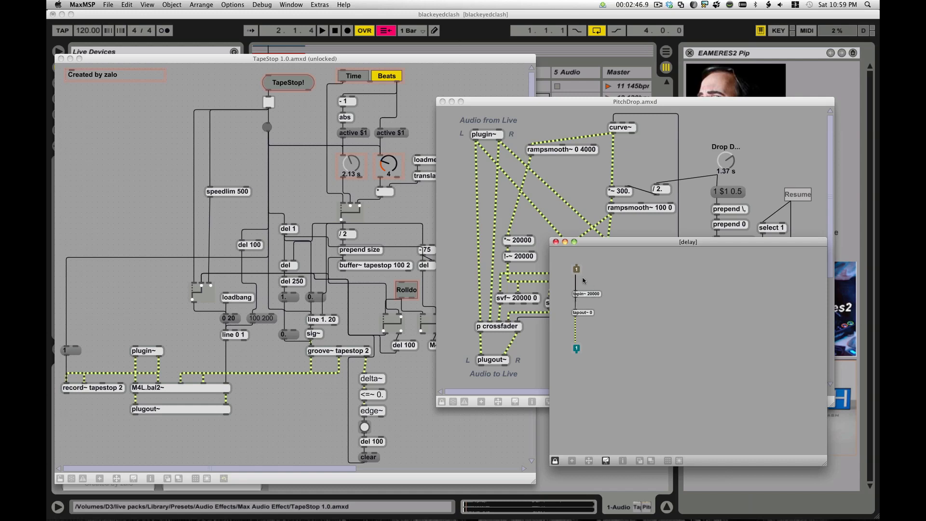
pyautogui.moveTo(580, 289)
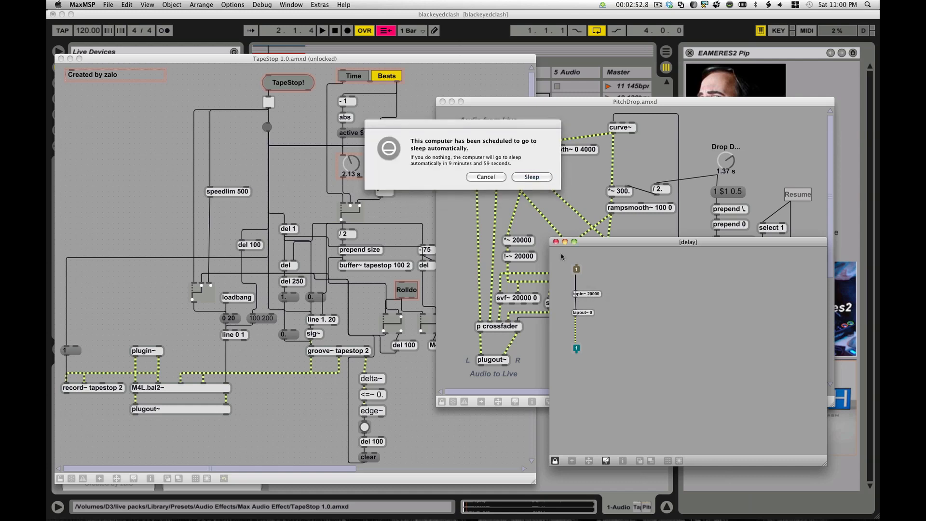
pyautogui.click(485, 176)
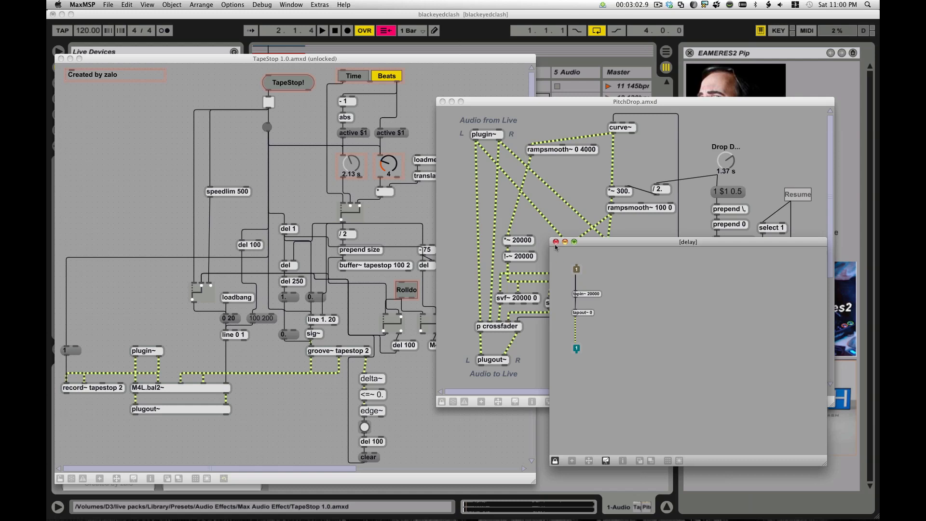
# Close the delay subpatcher window, leaving the PitchDrop patch in front
pyautogui.click(555, 241)
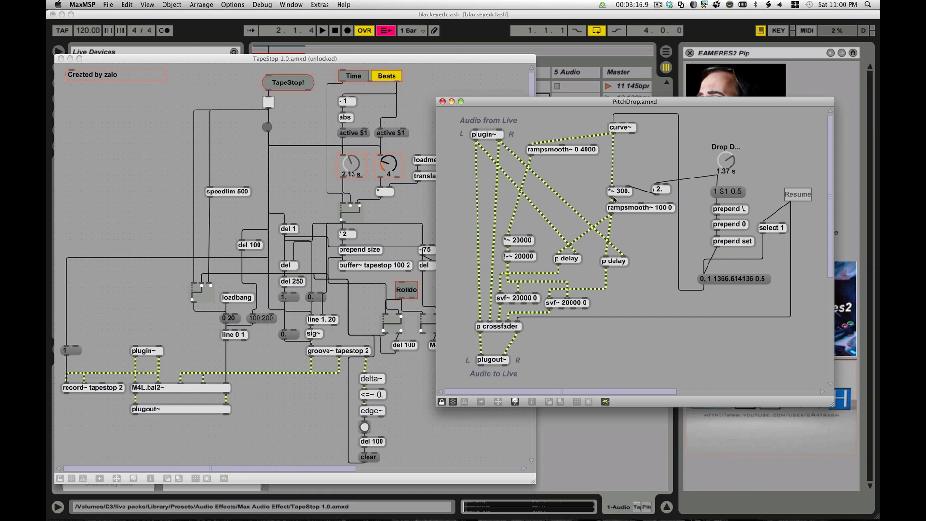
pyautogui.moveTo(675, 261)
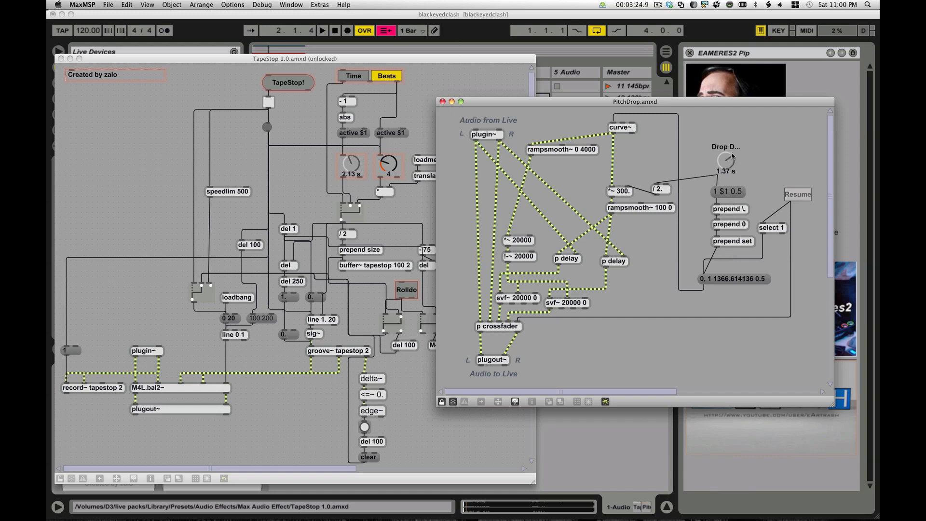
pyautogui.moveTo(736, 263)
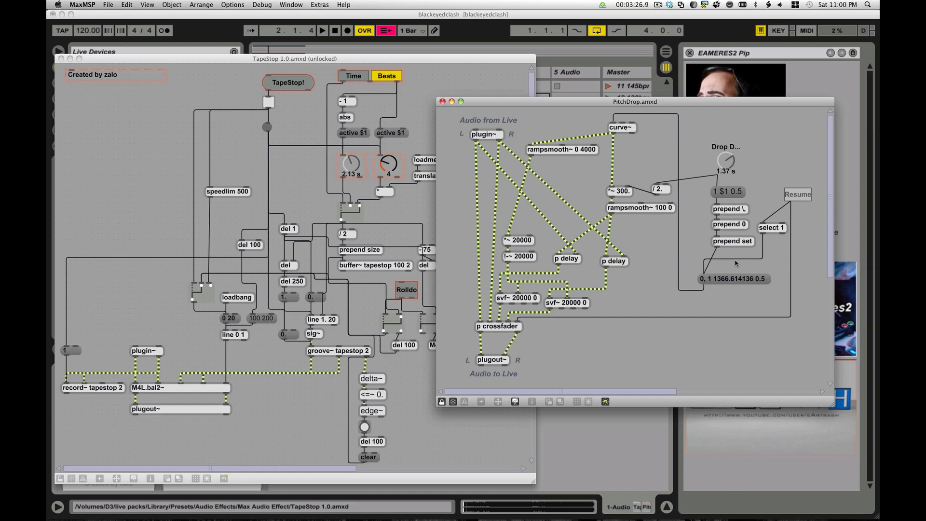
pyautogui.moveTo(729, 264)
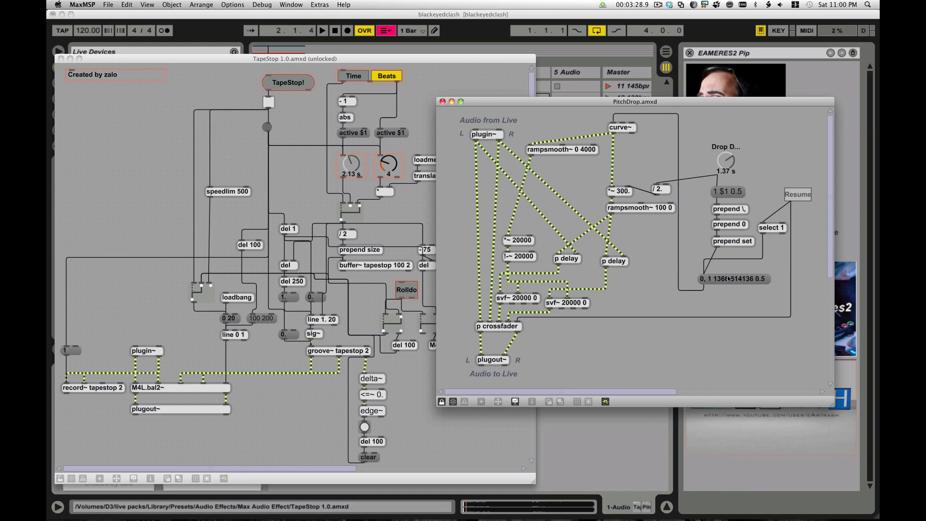
pyautogui.moveTo(711, 287)
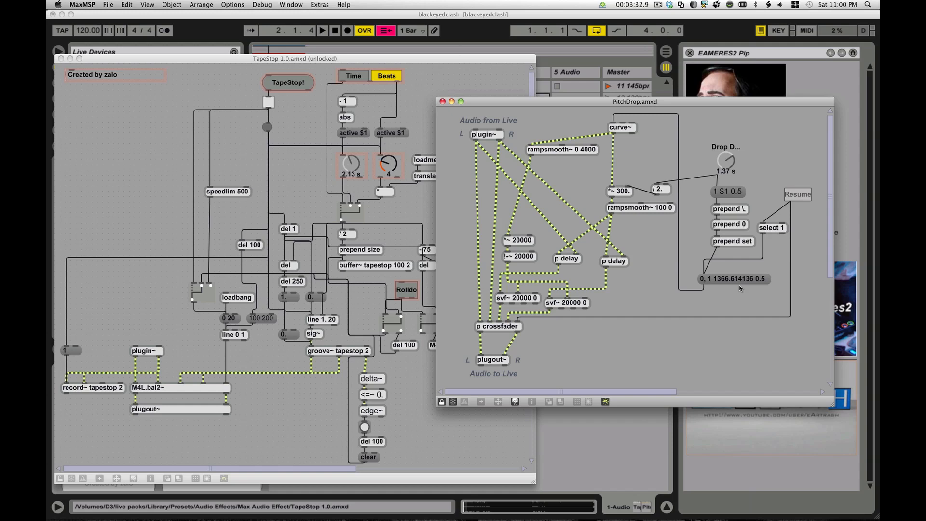
pyautogui.moveTo(811, 204)
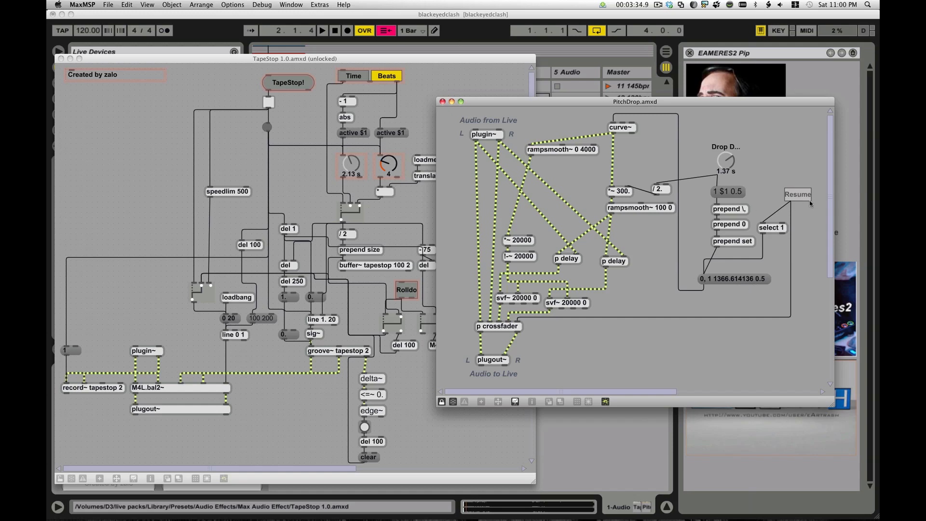
pyautogui.moveTo(775, 283)
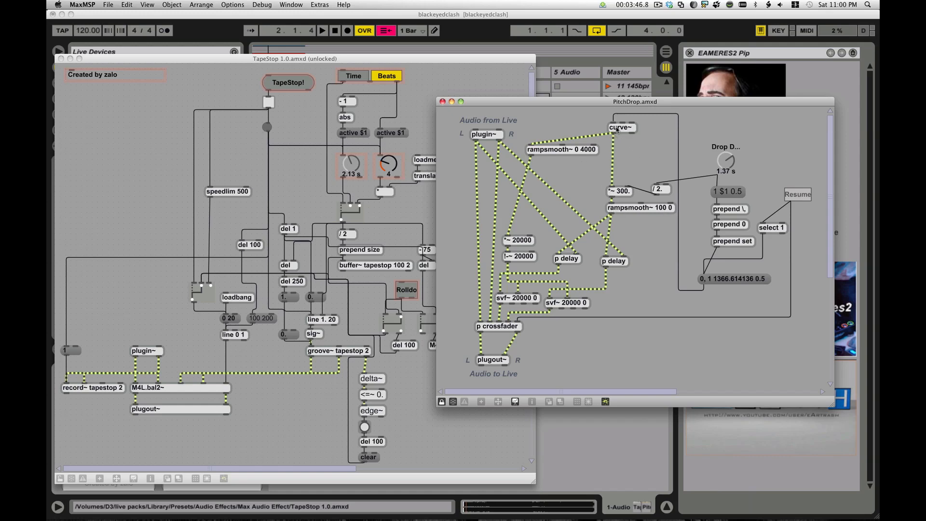
pyautogui.moveTo(608, 265)
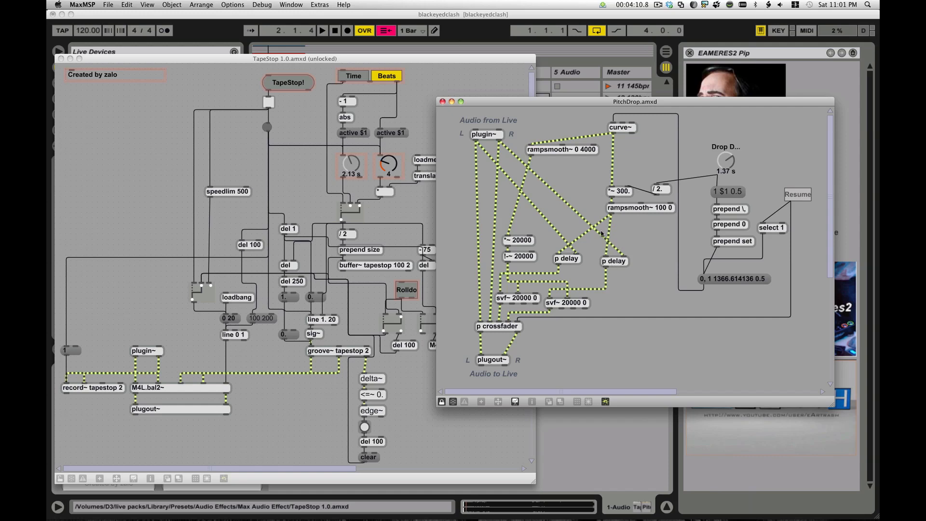
pyautogui.moveTo(592, 281)
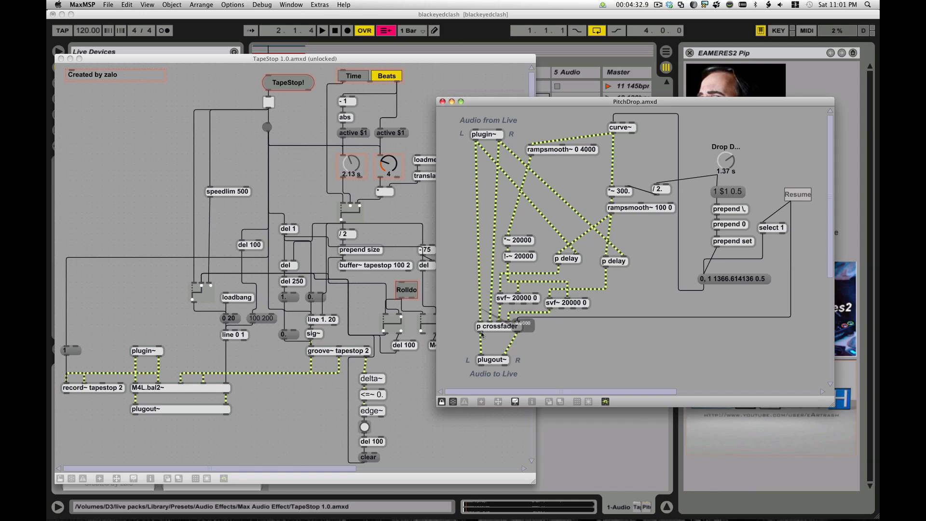
pyautogui.moveTo(553, 173)
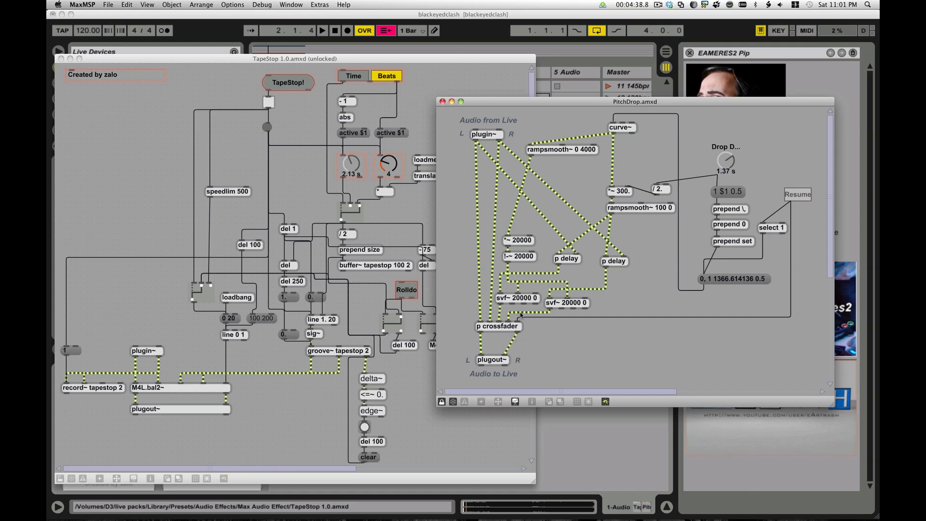
pyautogui.moveTo(578, 224)
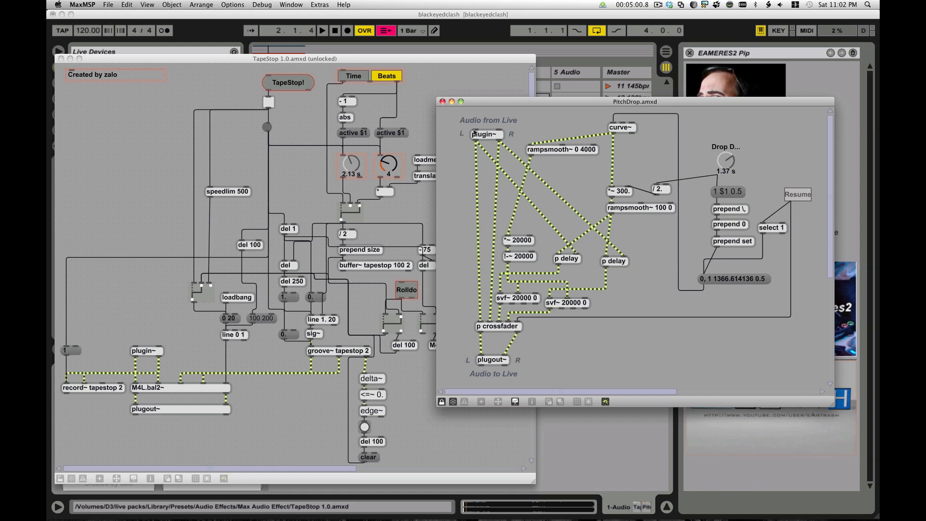
pyautogui.moveTo(492, 191)
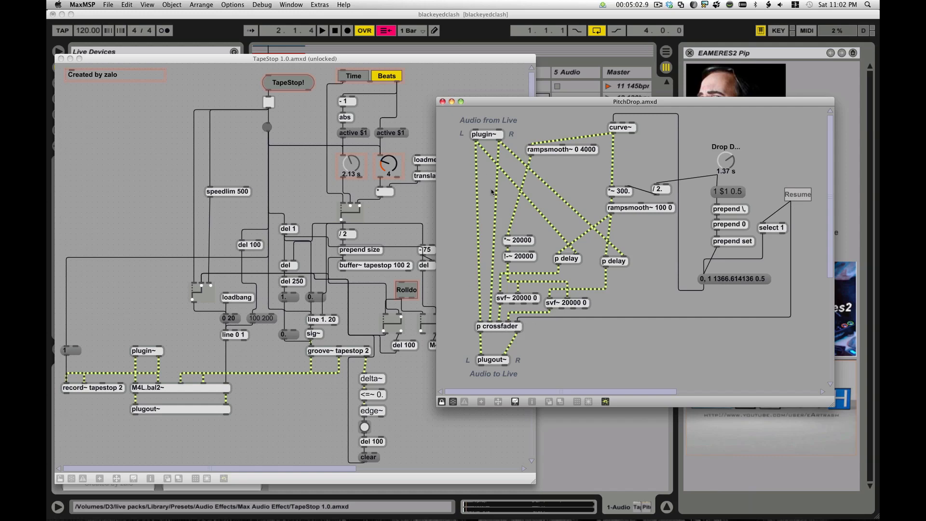
pyautogui.moveTo(556, 346)
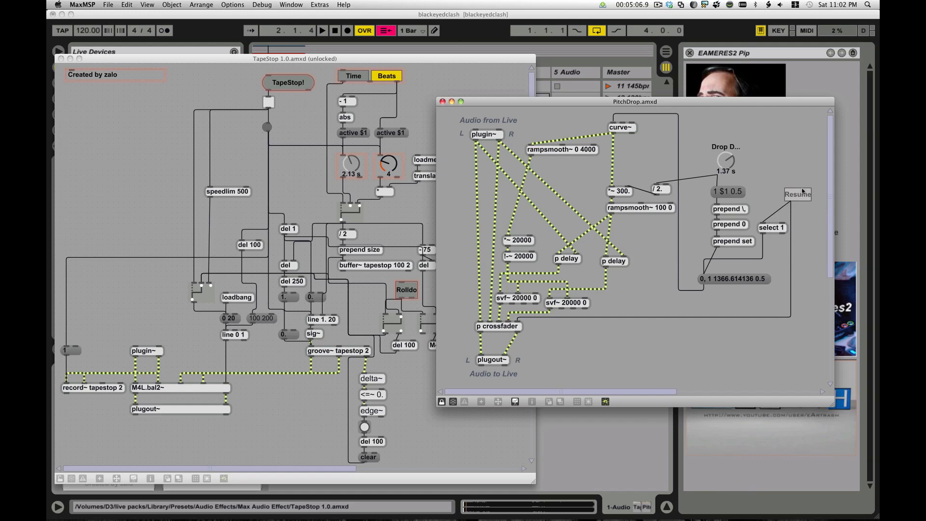
pyautogui.moveTo(764, 255)
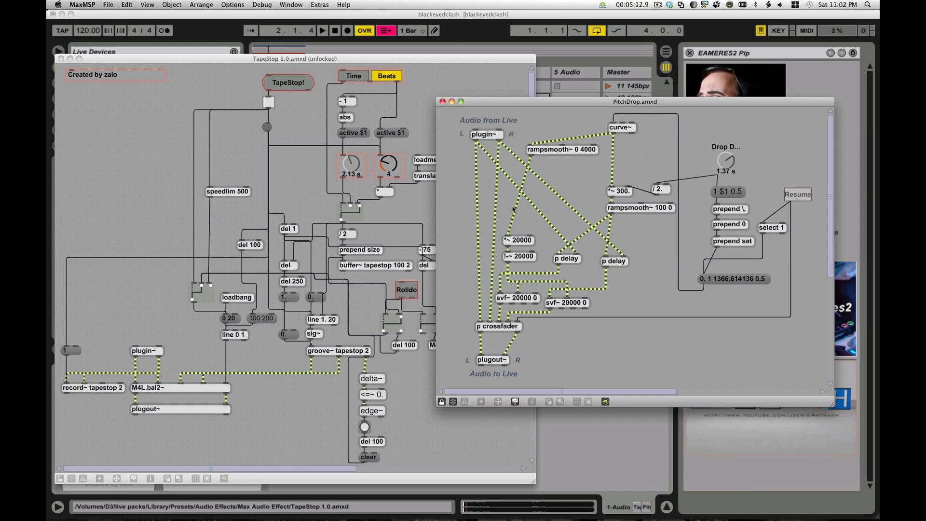
pyautogui.moveTo(573, 230)
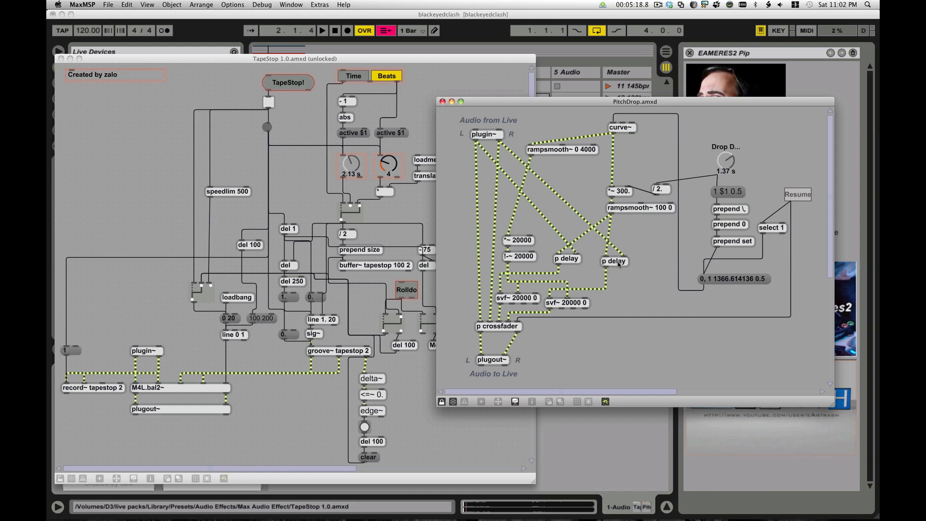
pyautogui.moveTo(579, 278)
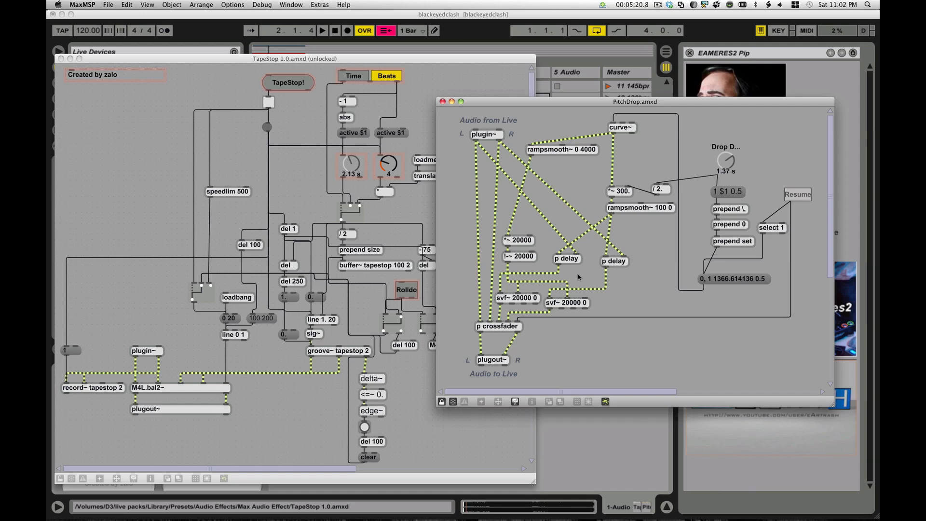
pyautogui.moveTo(517, 157)
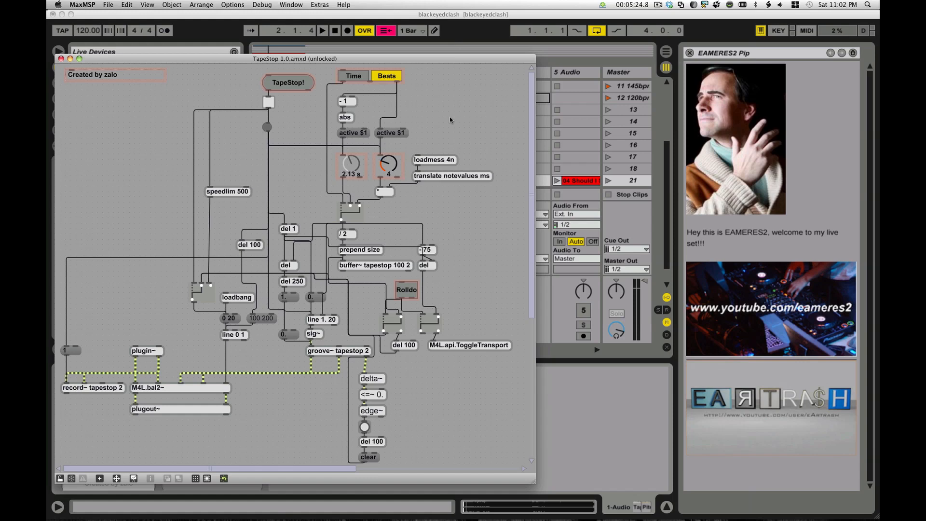
pyautogui.moveTo(142, 341)
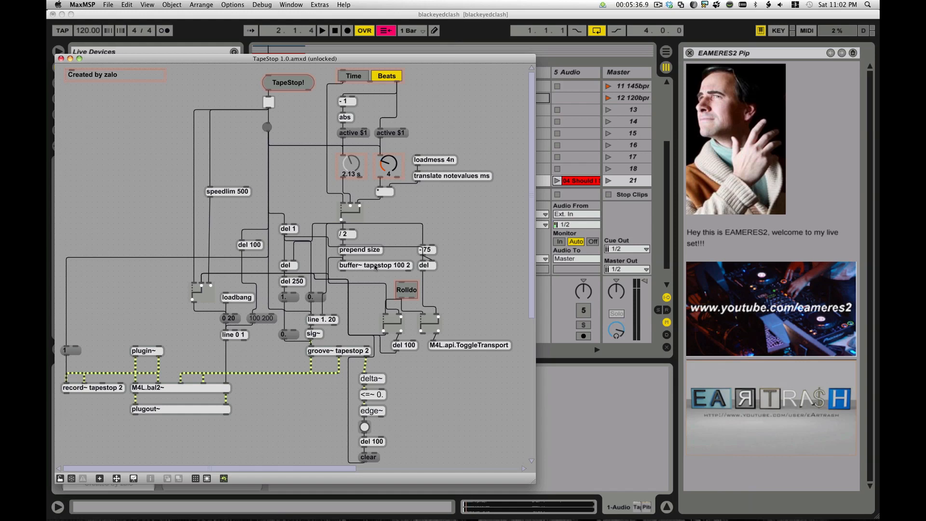
pyautogui.moveTo(360, 282)
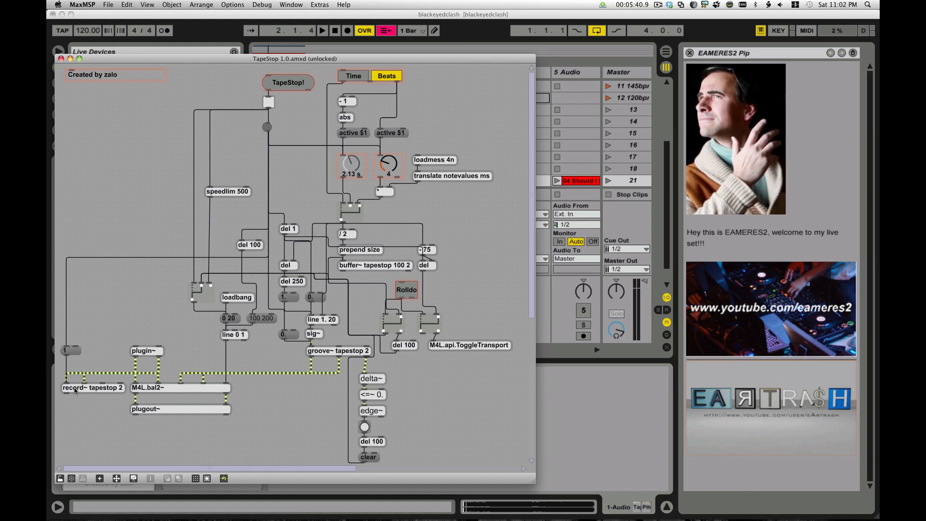
pyautogui.moveTo(351, 391)
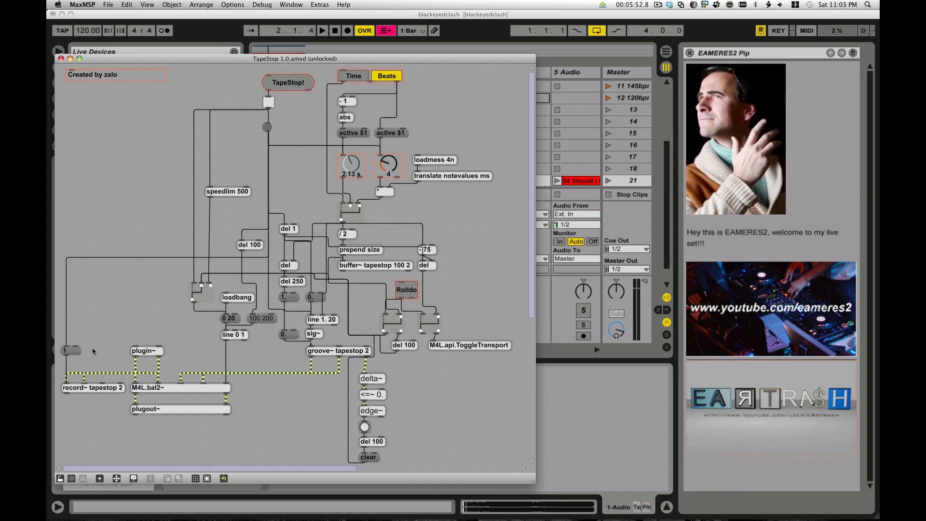
pyautogui.moveTo(367, 304)
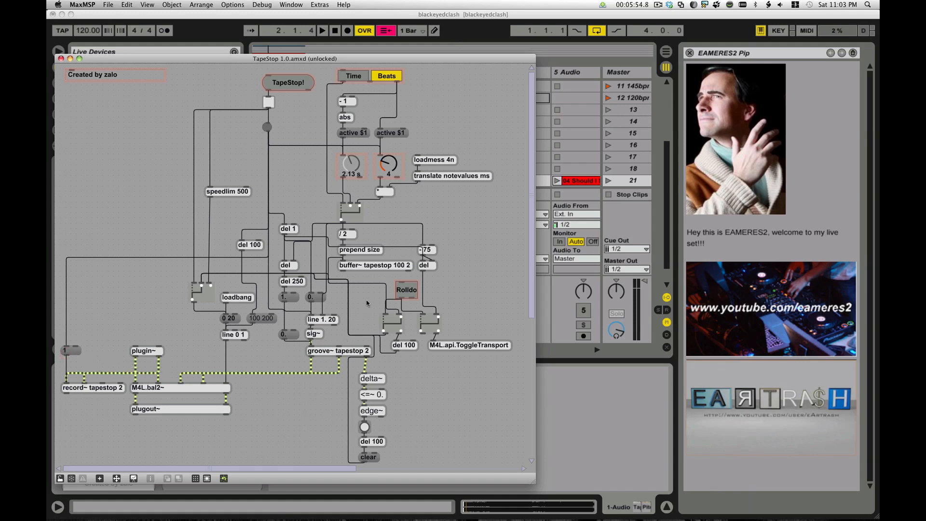
pyautogui.moveTo(360, 267)
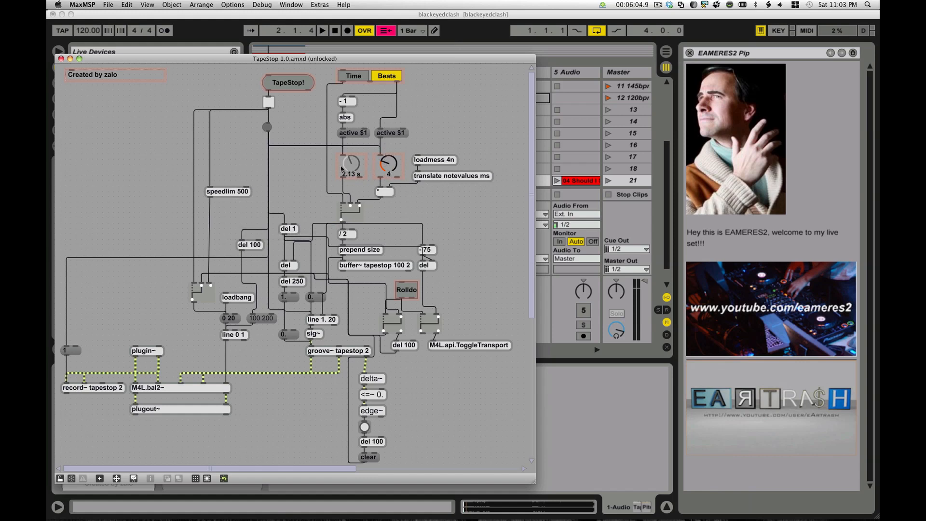
pyautogui.moveTo(377, 112)
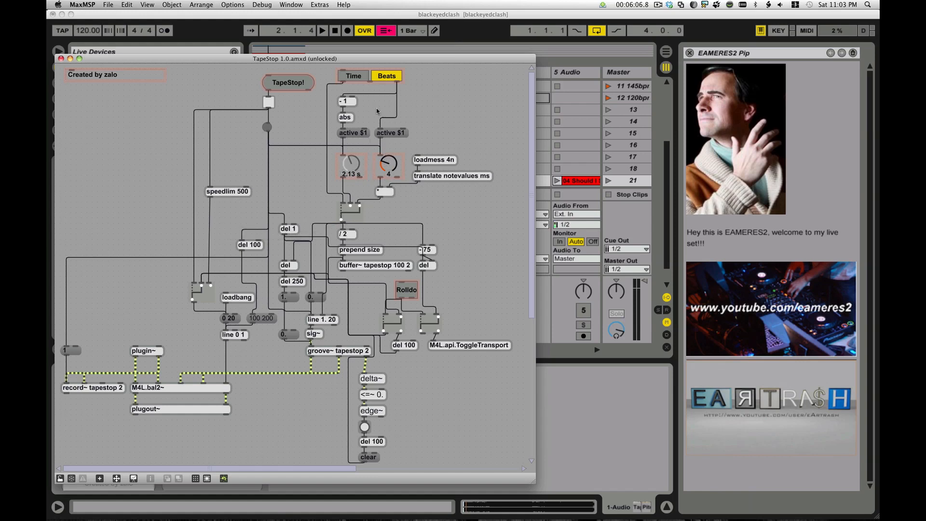
pyautogui.moveTo(381, 115)
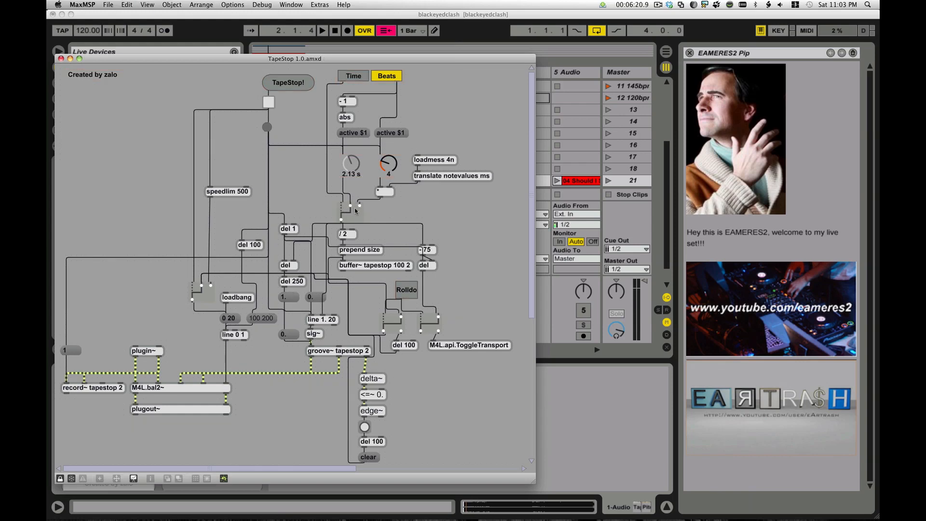
# Toggle TapeStop's stop length to Time and back to Beats (4)
pyautogui.click(353, 75)
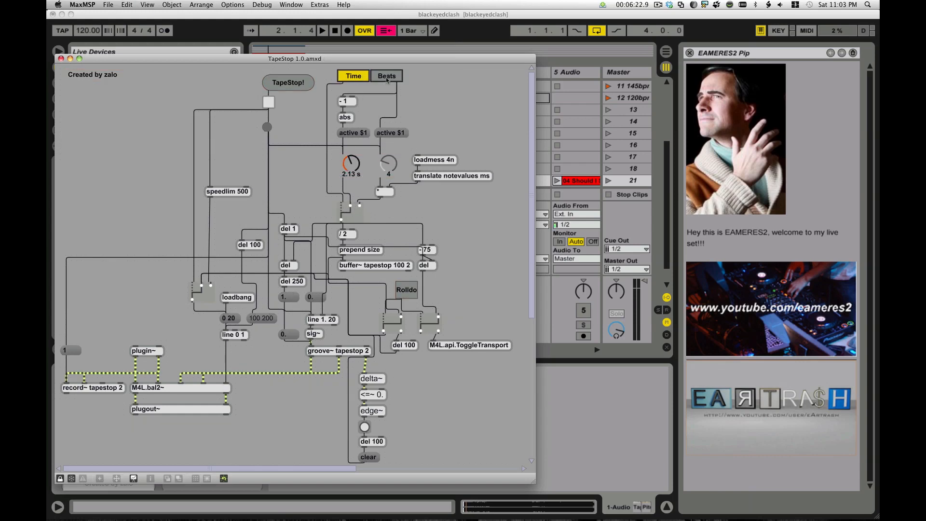
pyautogui.click(386, 75)
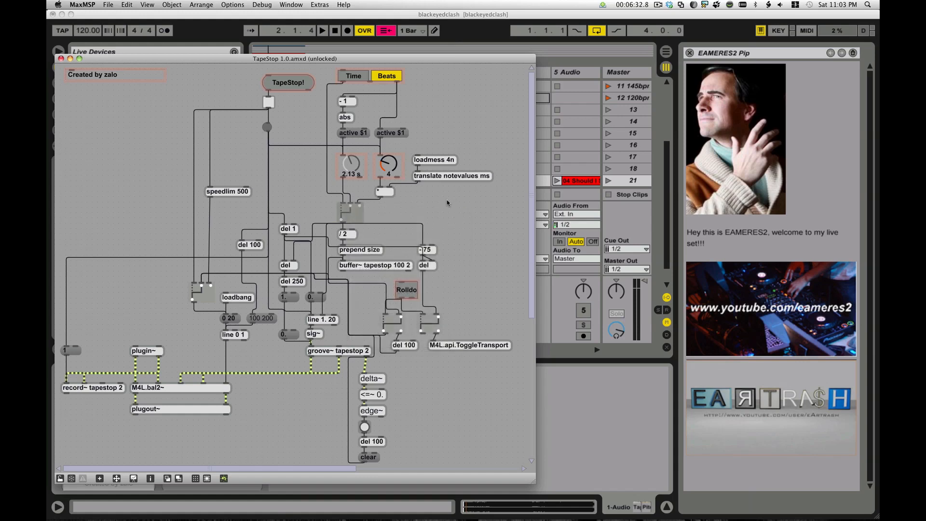
pyautogui.moveTo(331, 254)
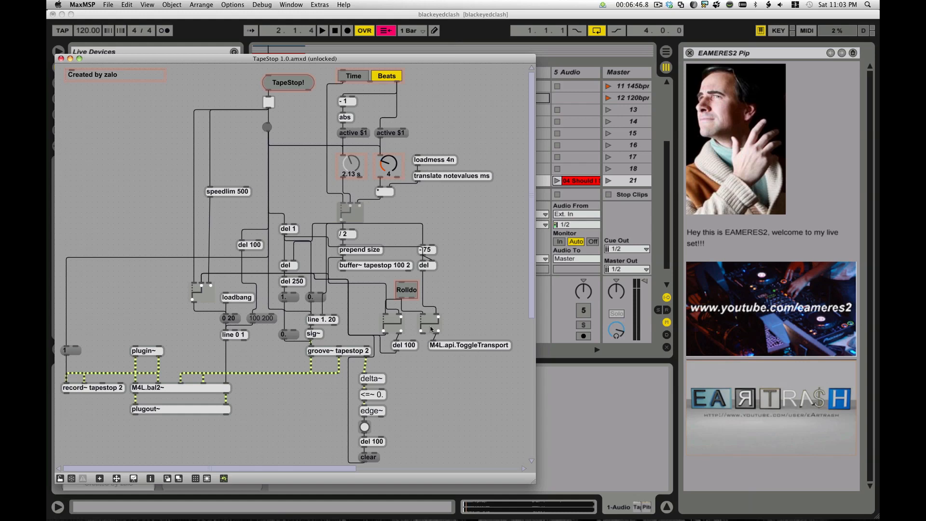
pyautogui.moveTo(430, 355)
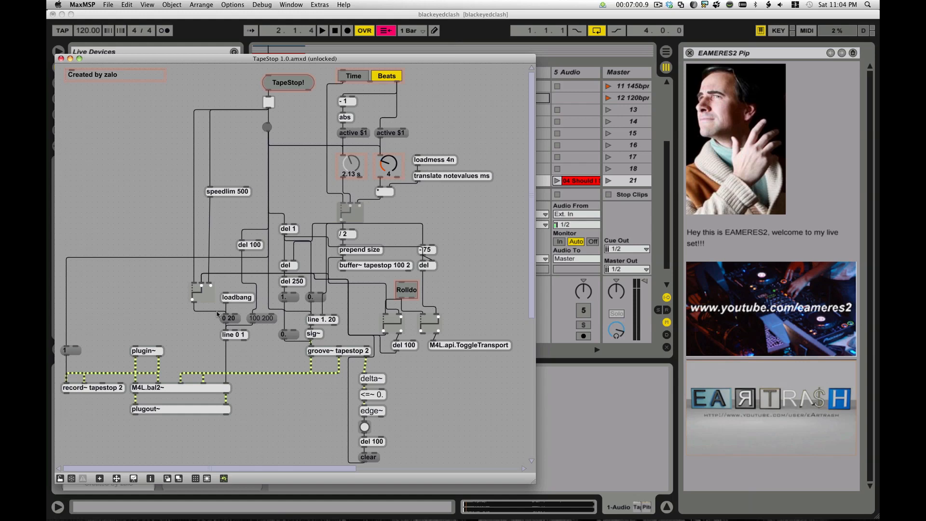
pyautogui.moveTo(219, 285)
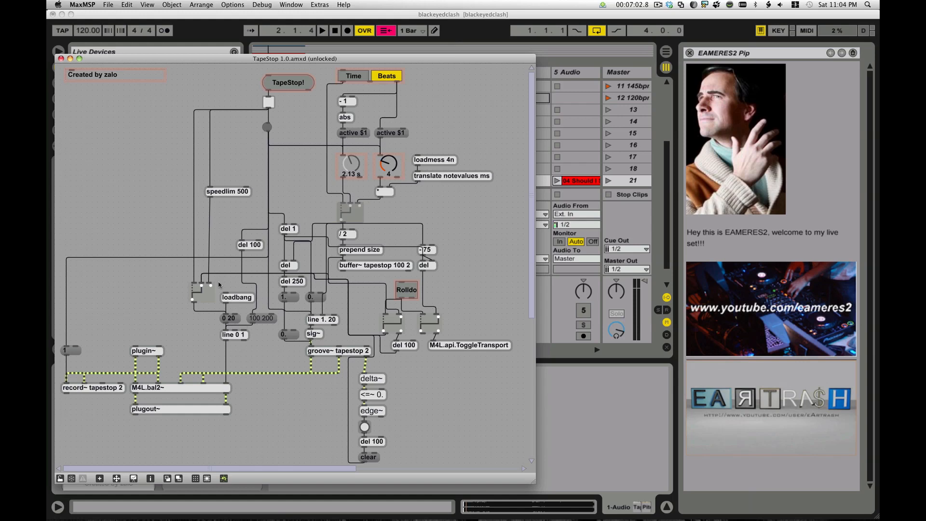
pyautogui.moveTo(226, 322)
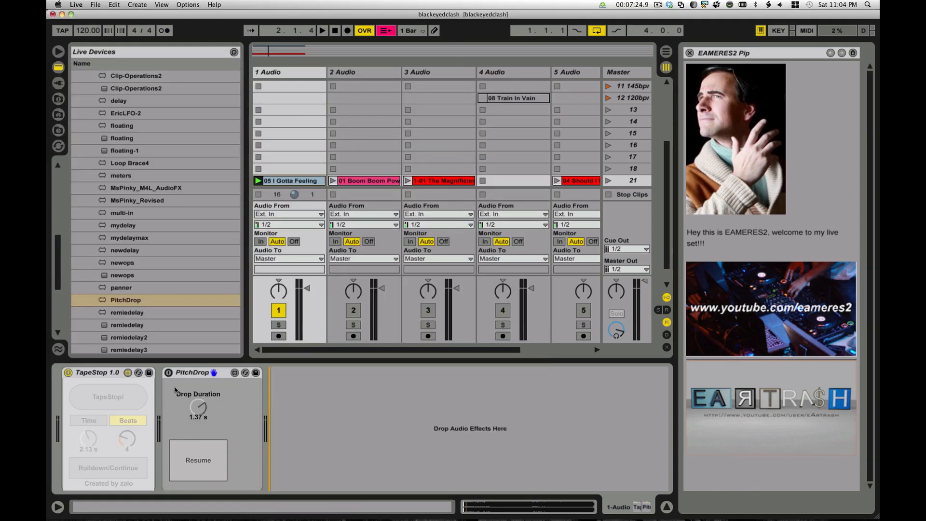
# Reopen the TapeStop patch in Max and switch it to full patching layout
pyautogui.click(128, 372)
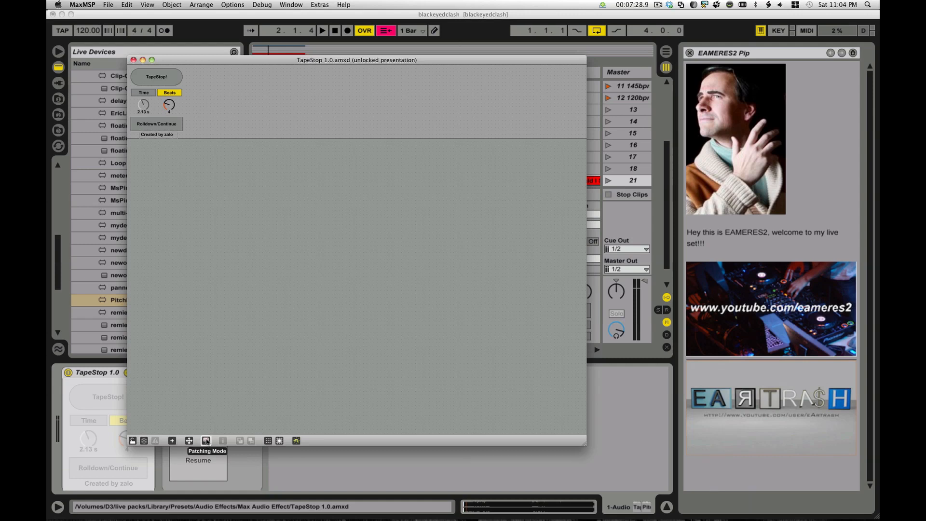
pyautogui.click(205, 441)
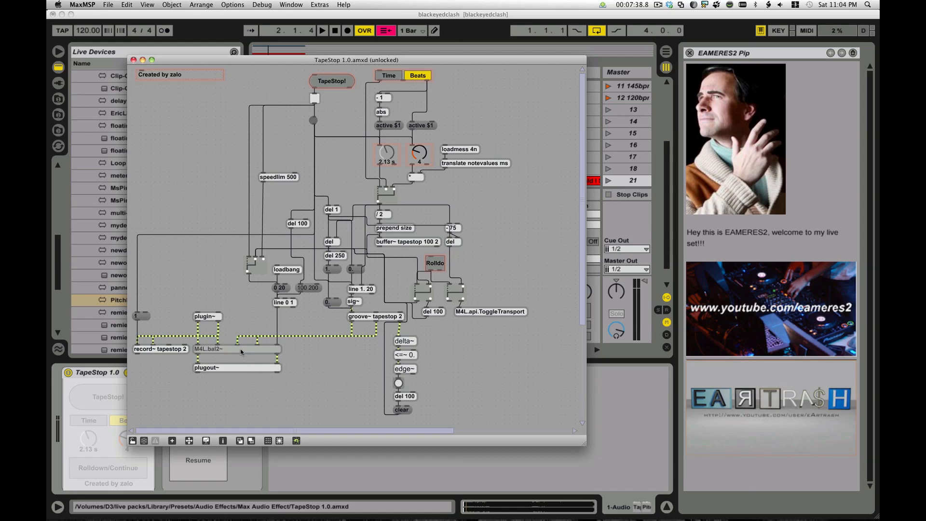
# Open the original M4L.bal2~ abstraction from the TapeStop patch's object menu
pyautogui.rightClick(209, 348)
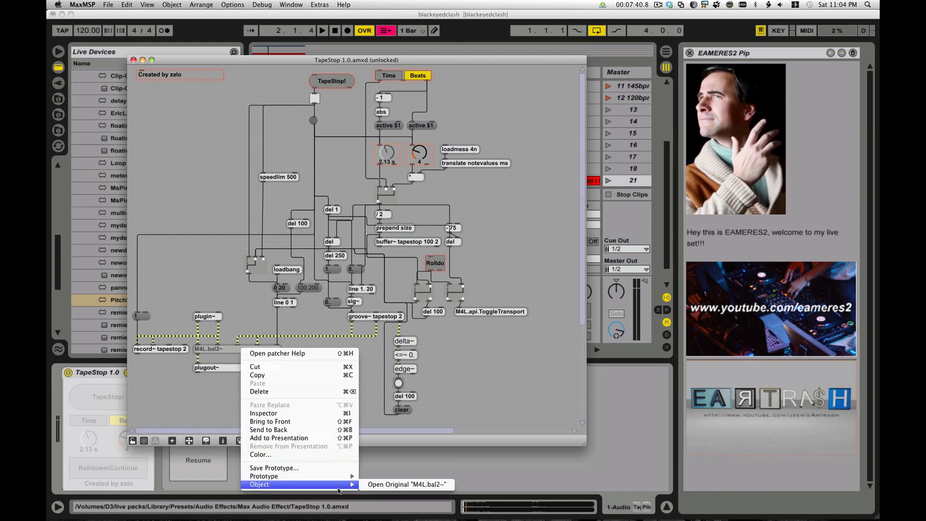
pyautogui.click(406, 483)
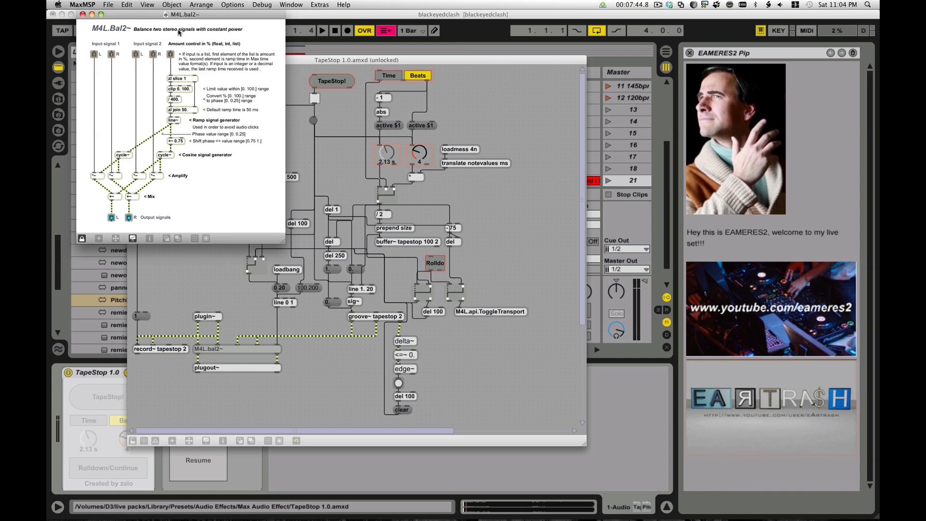
pyautogui.moveTo(153, 173)
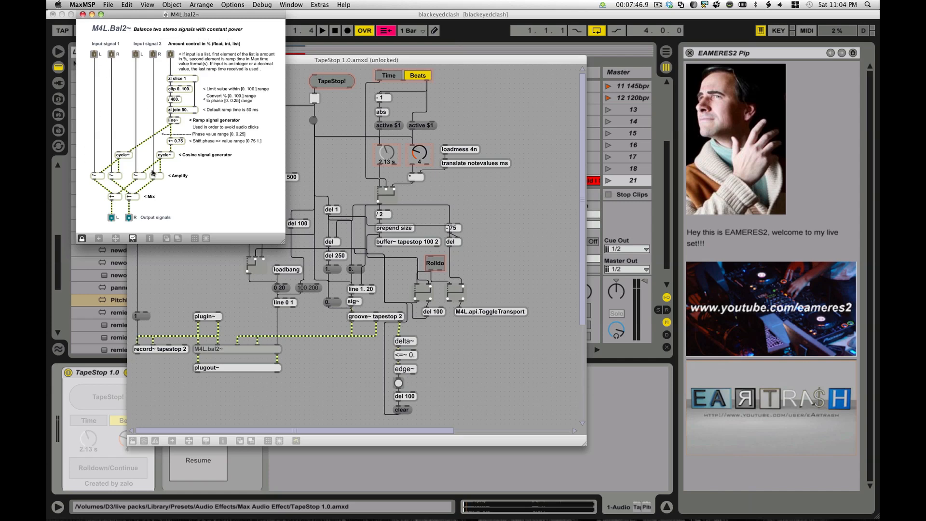
pyautogui.moveTo(152, 86)
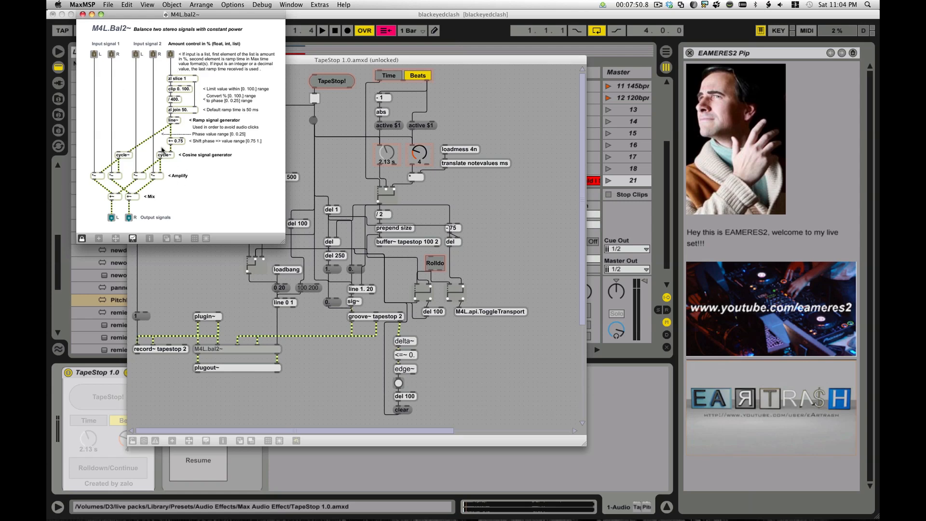
pyautogui.moveTo(96, 120)
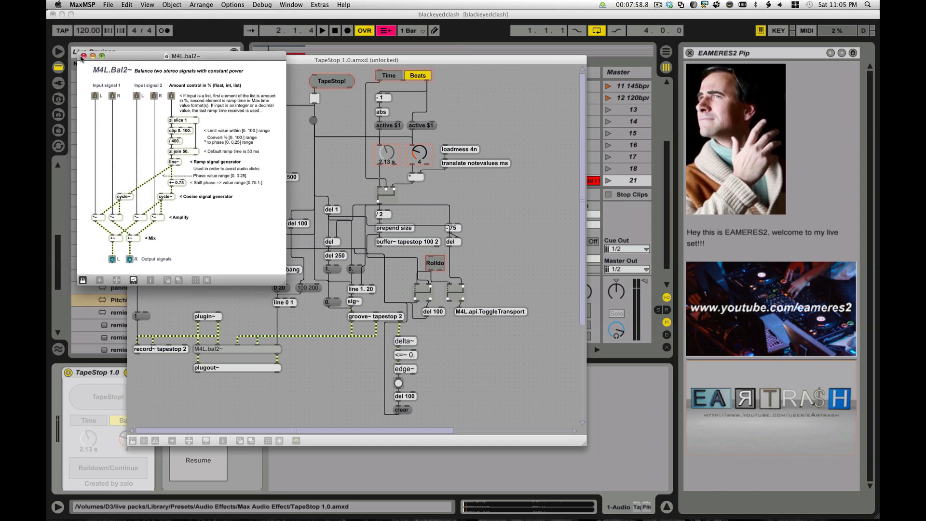
# Close the M4L.bal2~ subpatch and reposition the TapeStop patch window on screen
pyautogui.click(83, 56)
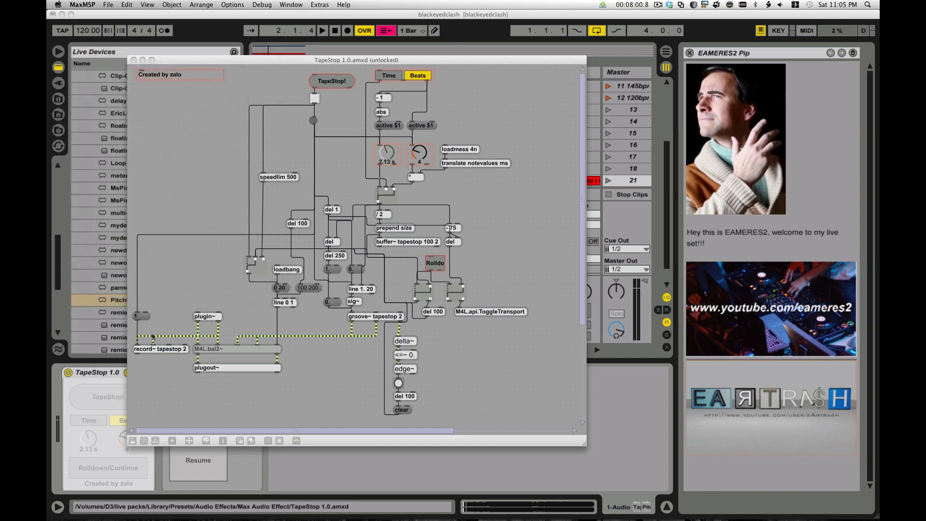
pyautogui.moveTo(225, 353)
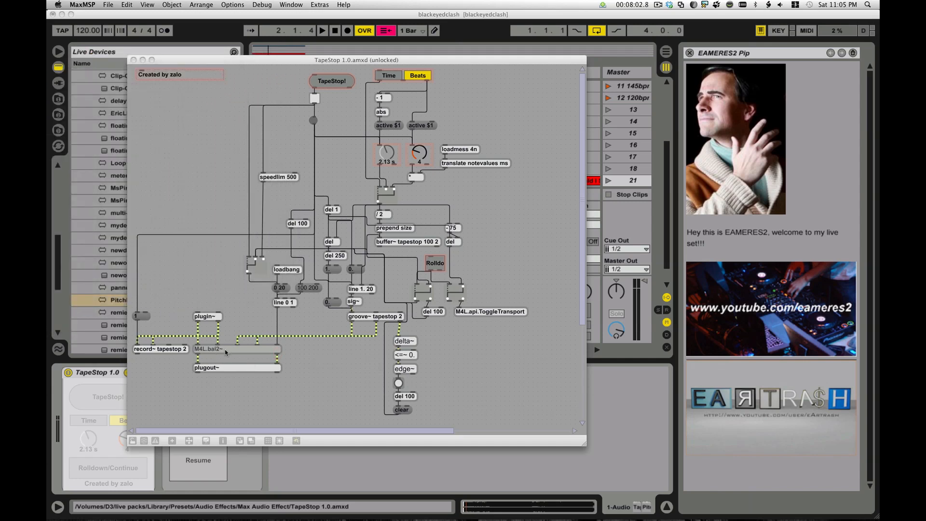
pyautogui.moveTo(177, 335)
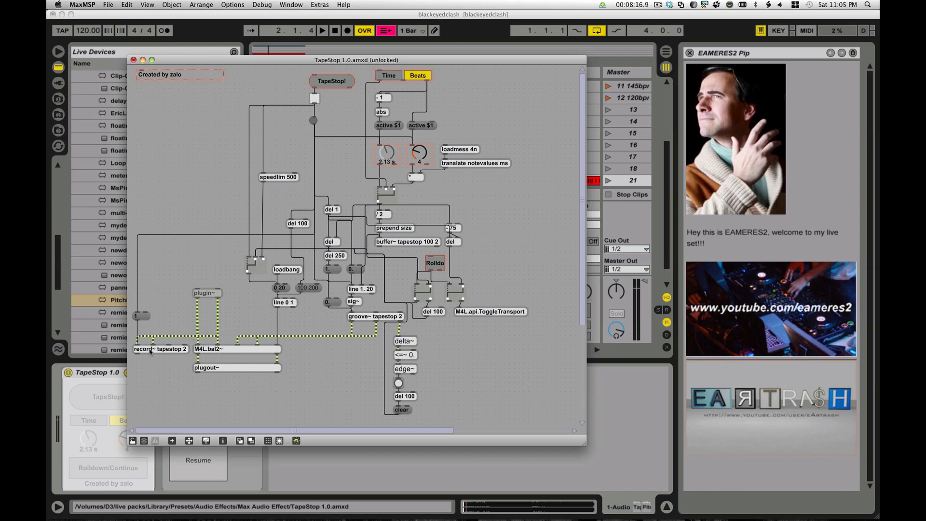
pyautogui.moveTo(319, 321)
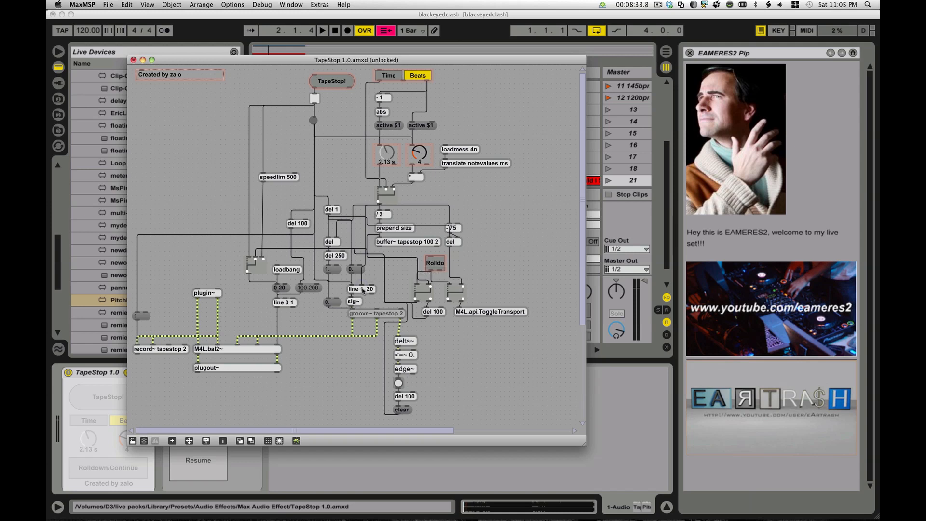
pyautogui.moveTo(379, 188)
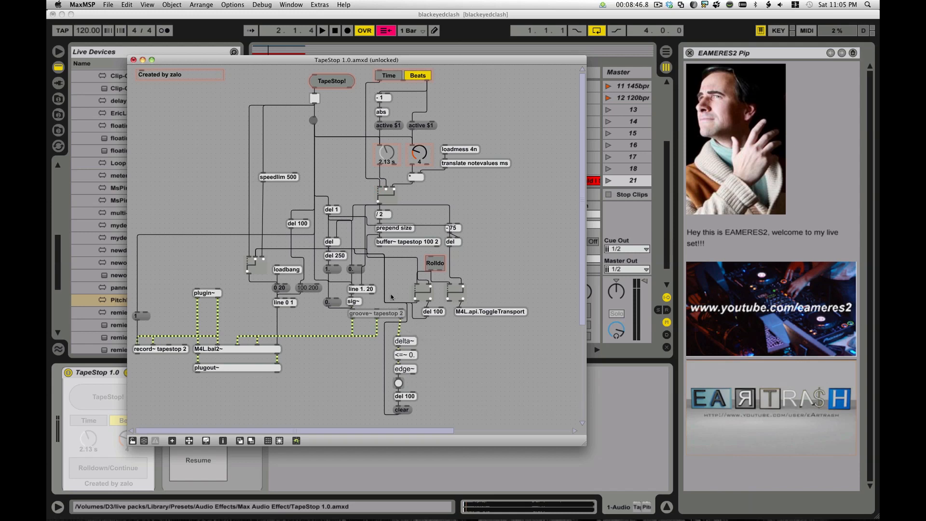
pyautogui.moveTo(356, 60); pyautogui.dragTo(507, 65)
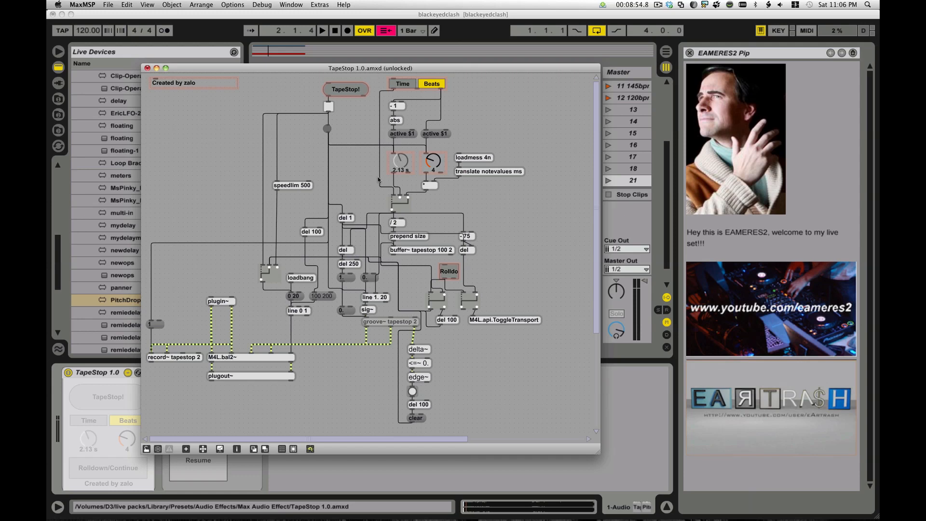
pyautogui.moveTo(311, 77)
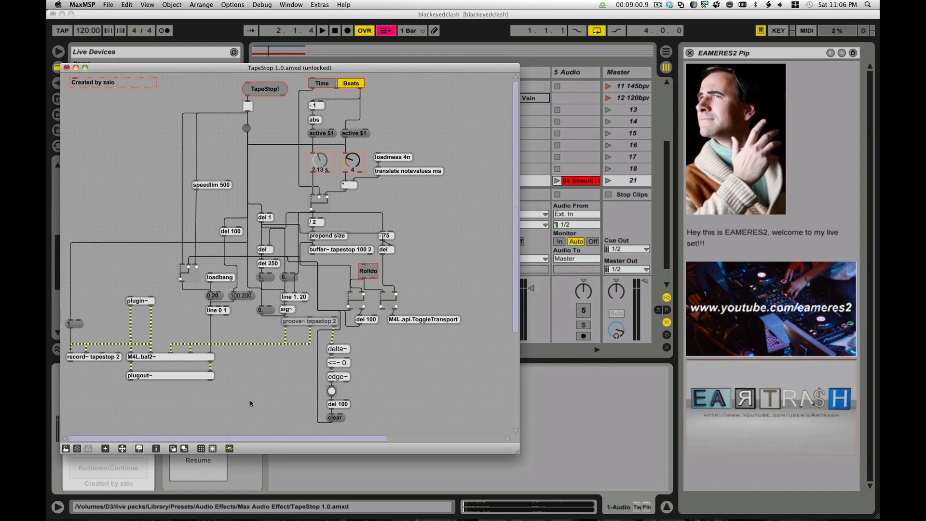
pyautogui.moveTo(436, 342)
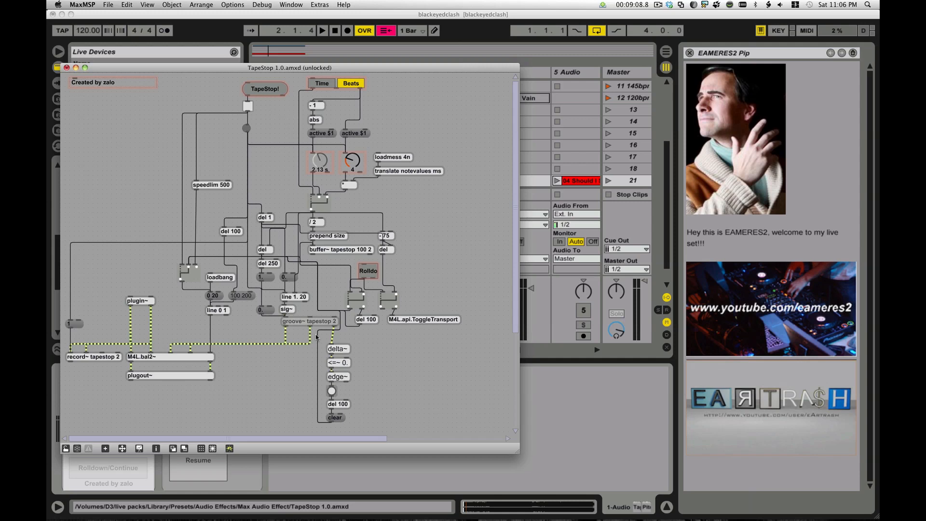
pyautogui.moveTo(325, 346)
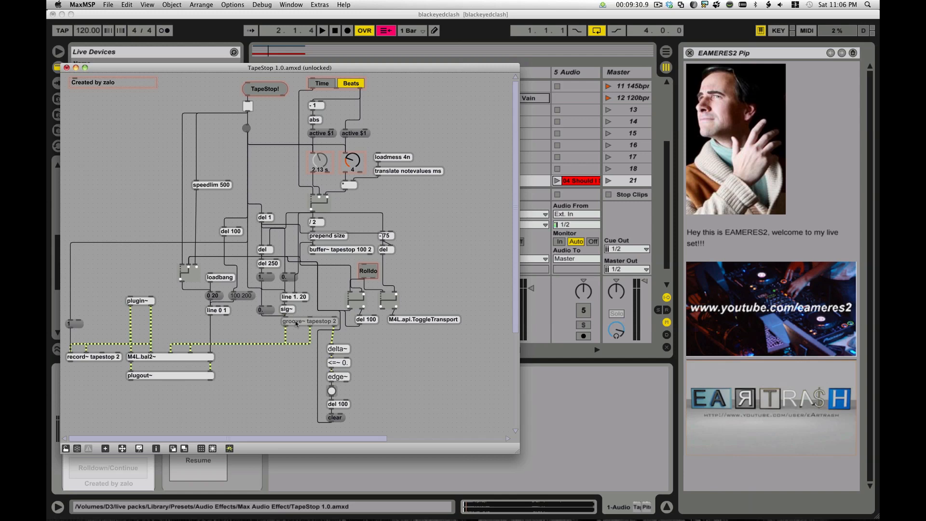
pyautogui.moveTo(426, 263)
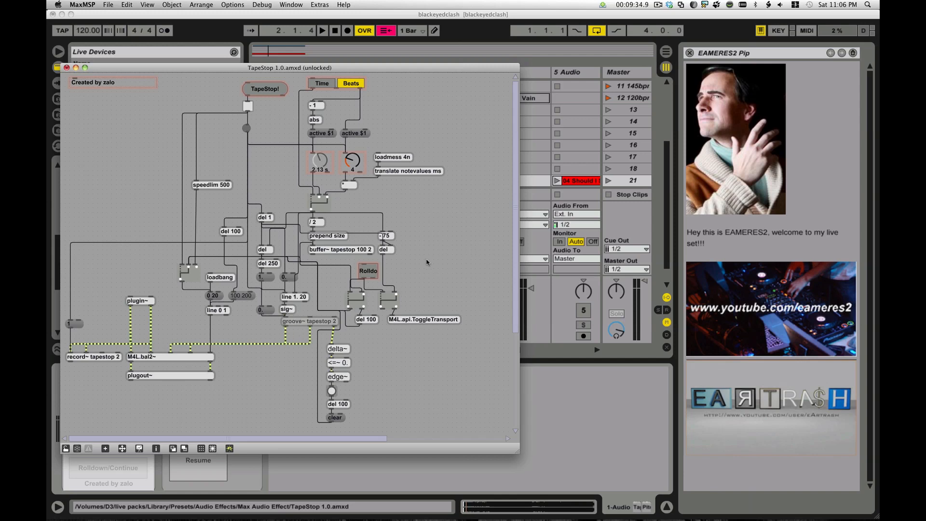
pyautogui.moveTo(422, 217)
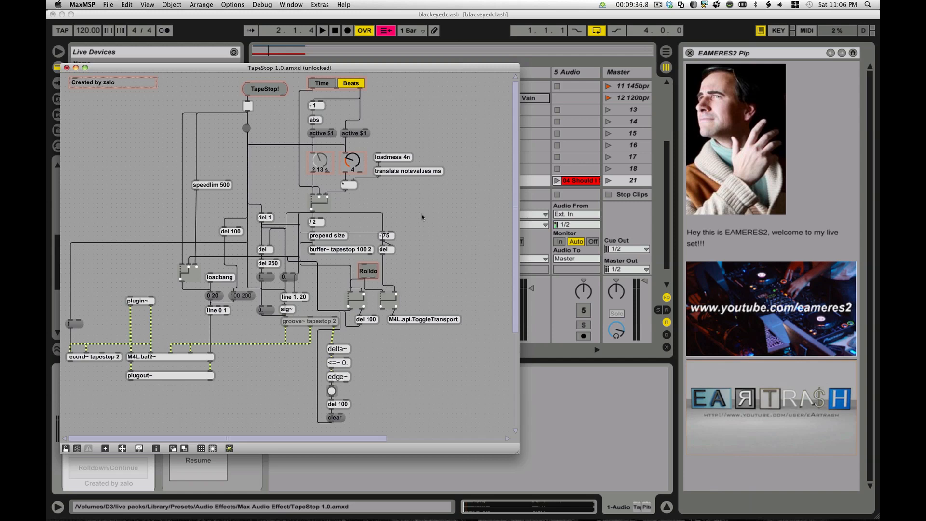